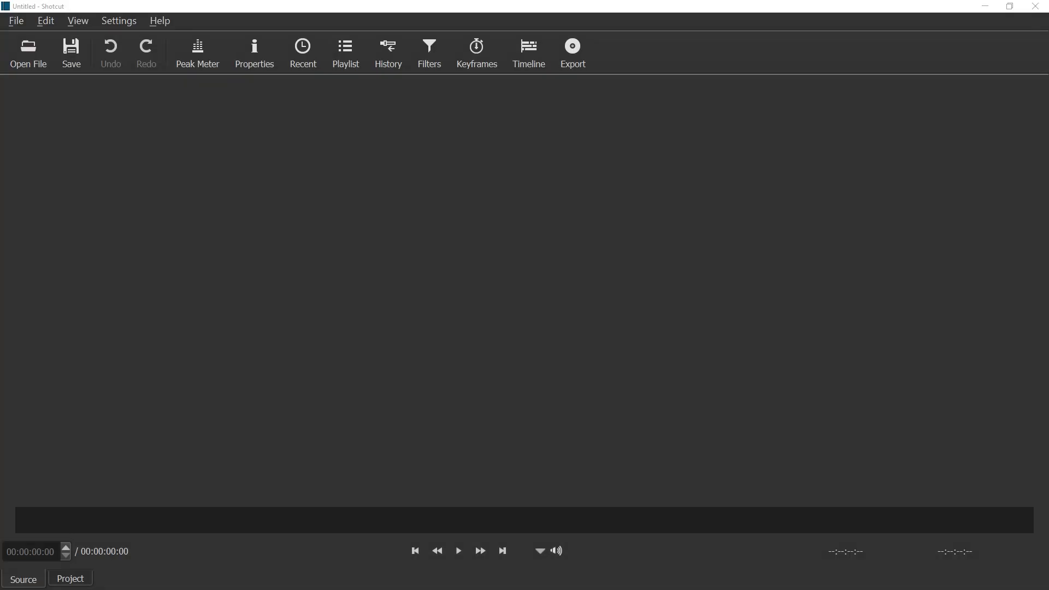
# Bring the goat clip C0060.MP4 into the project and show it on the timeline track.
pyautogui.click(28, 52)
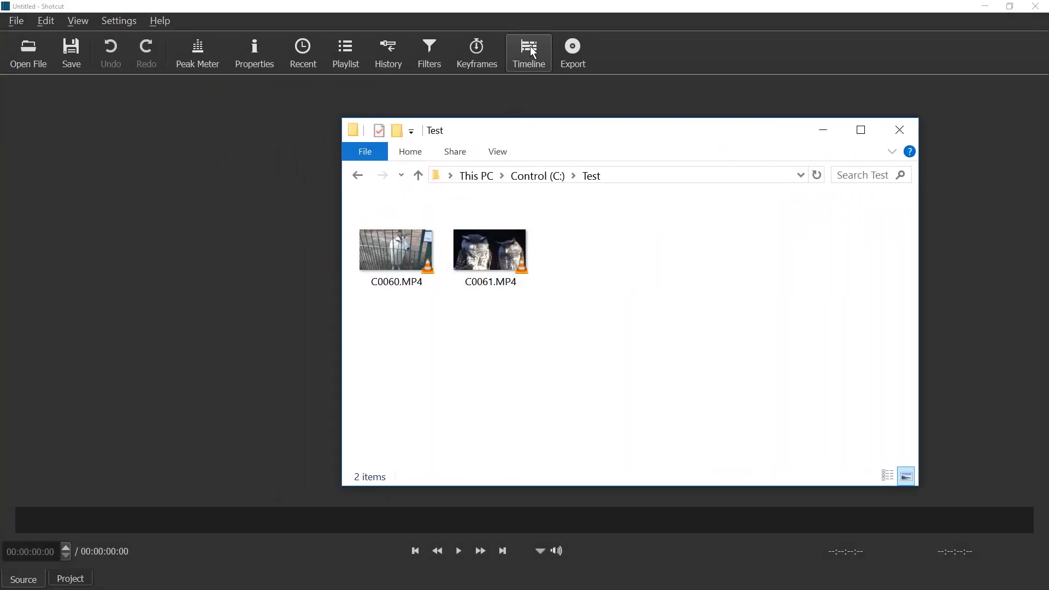
pyautogui.click(396, 251)
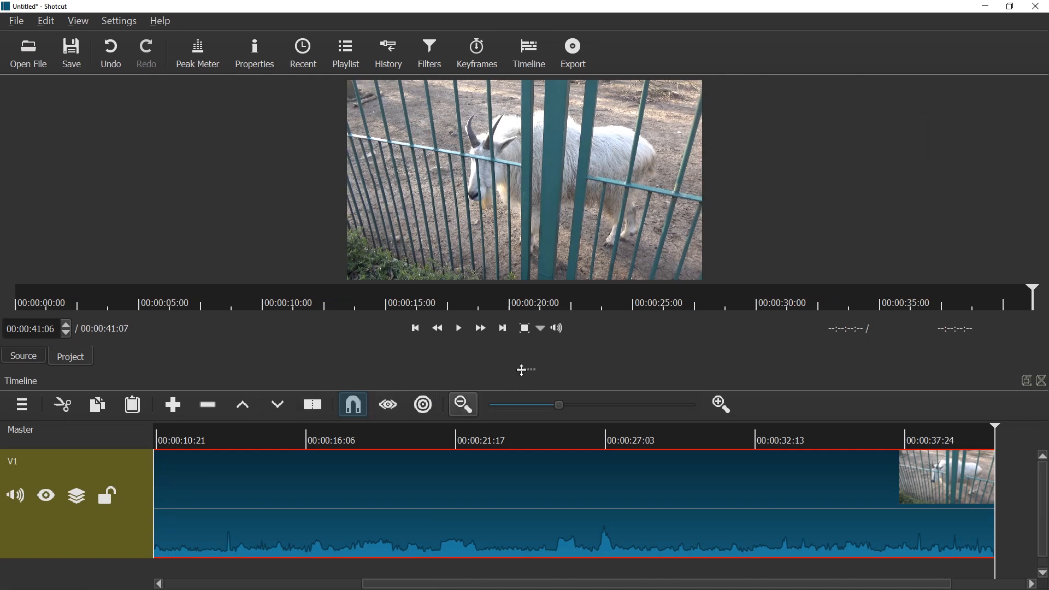
# Set up a Color generator via Open Other with fully transparent black (#00000000).
pyautogui.click(16, 21)
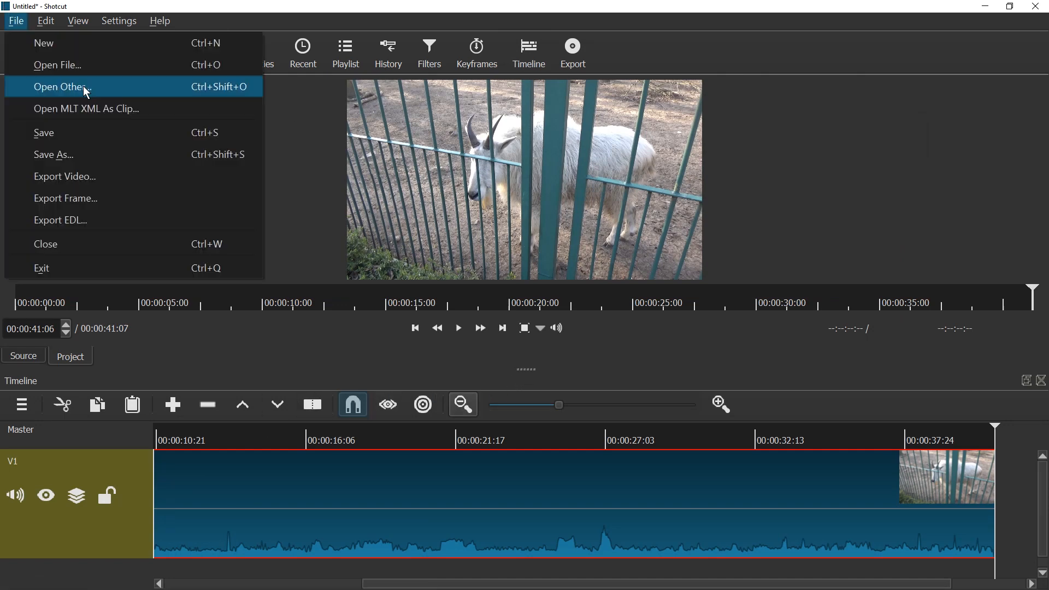
pyautogui.click(63, 87)
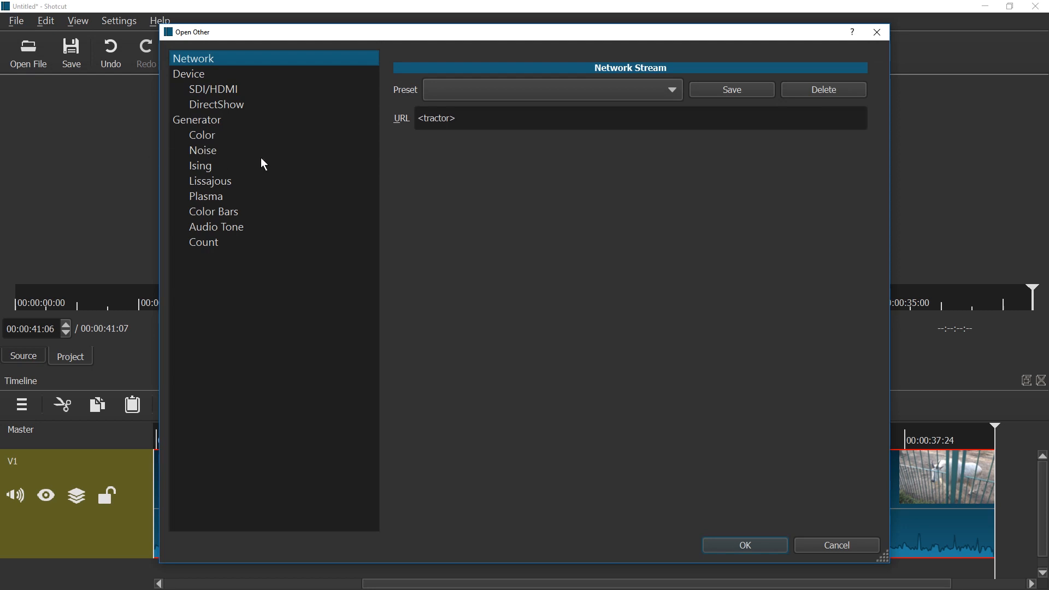
pyautogui.click(197, 119)
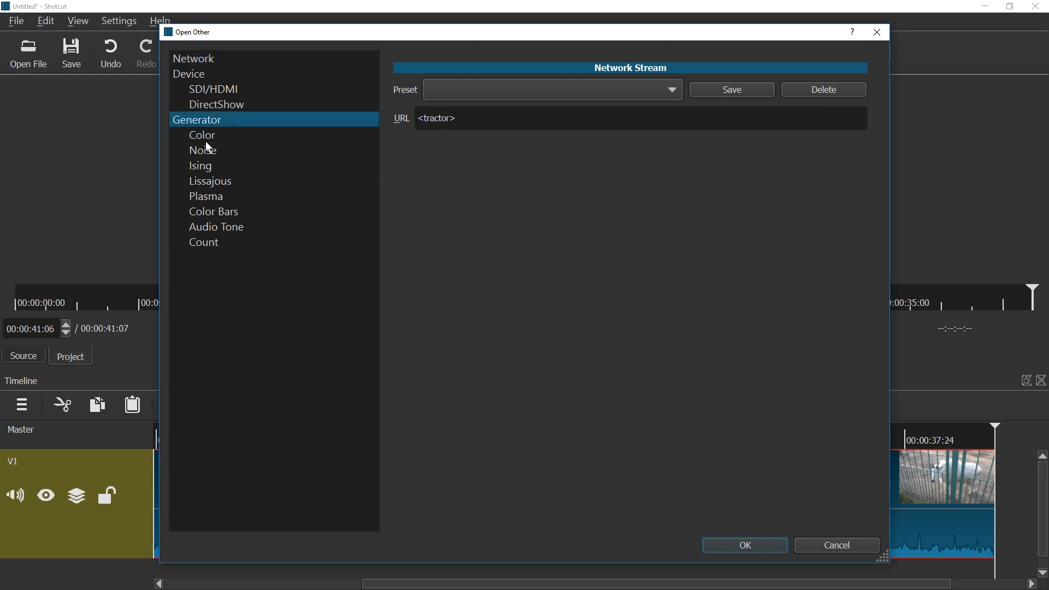
pyautogui.click(202, 135)
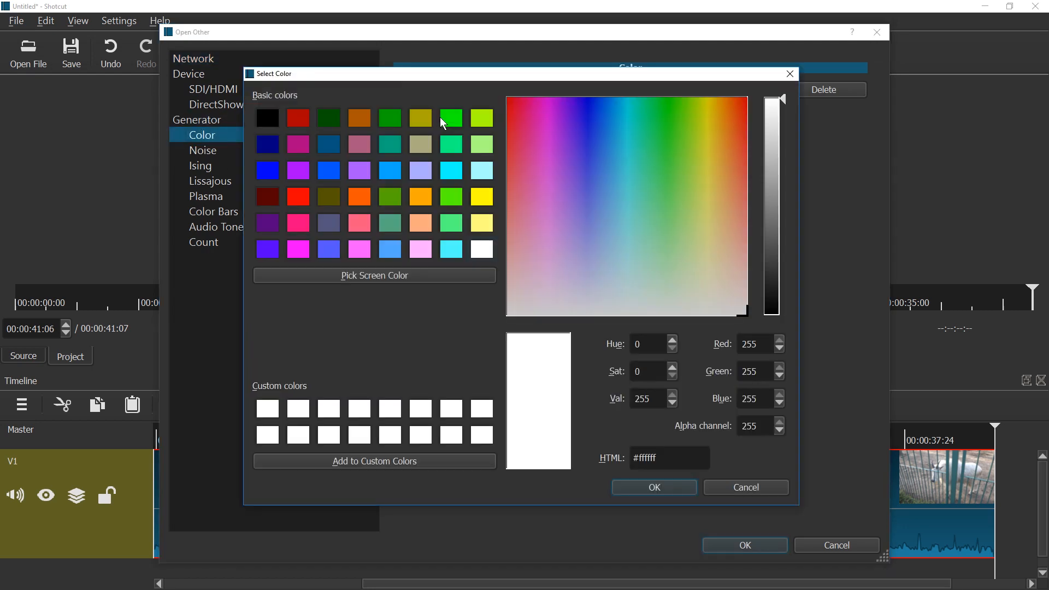
pyautogui.tripleClick(756, 426)
pyautogui.write('00')
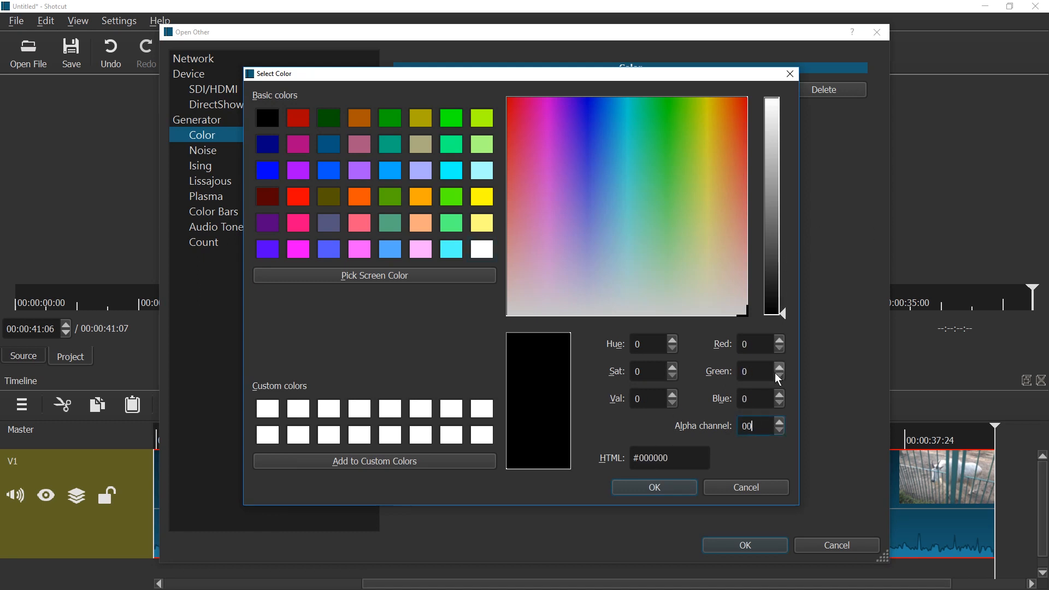
pyautogui.click(654, 486)
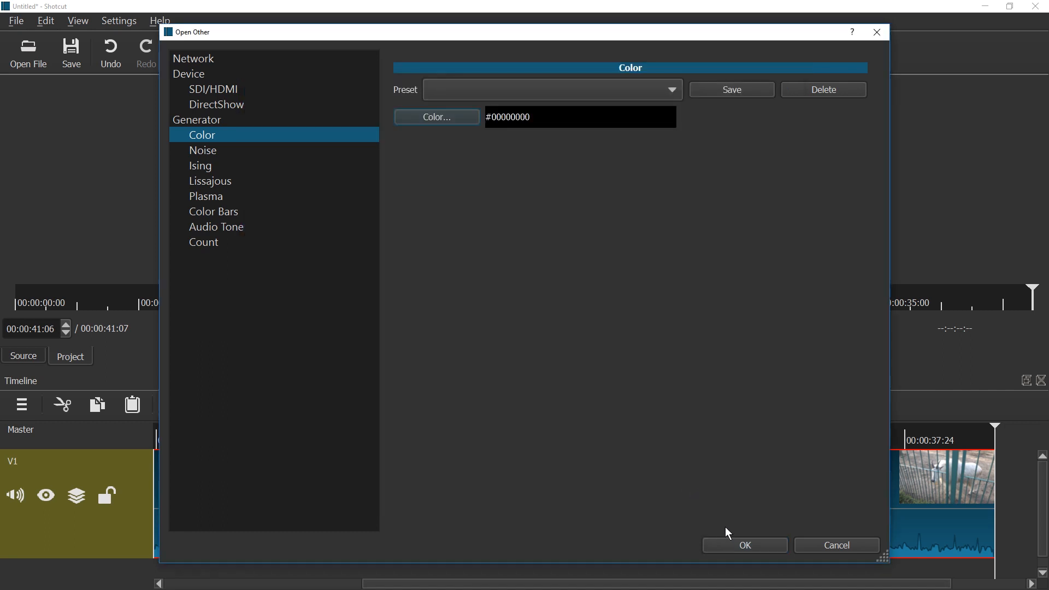
# Create the colour clip, trim off its excess, and add a second video track for it.
pyautogui.click(743, 544)
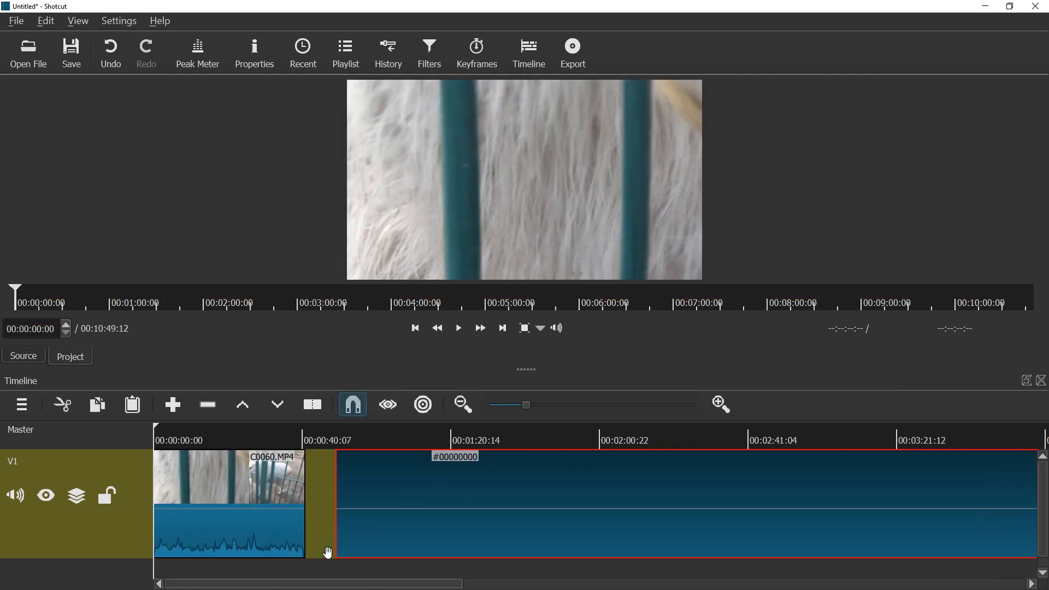
pyautogui.click(434, 441)
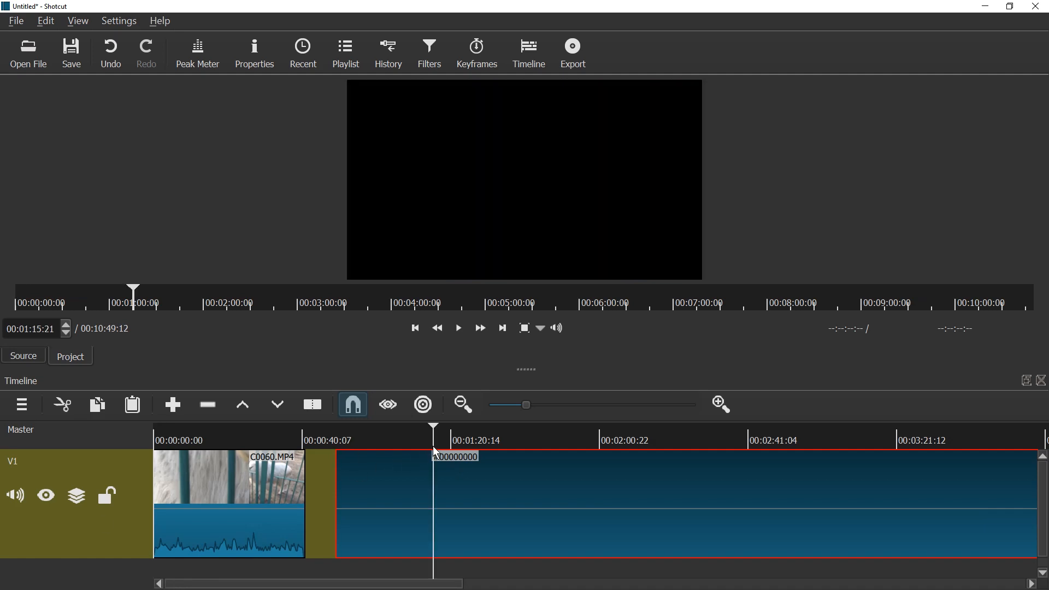
pyautogui.rightClick(555, 508)
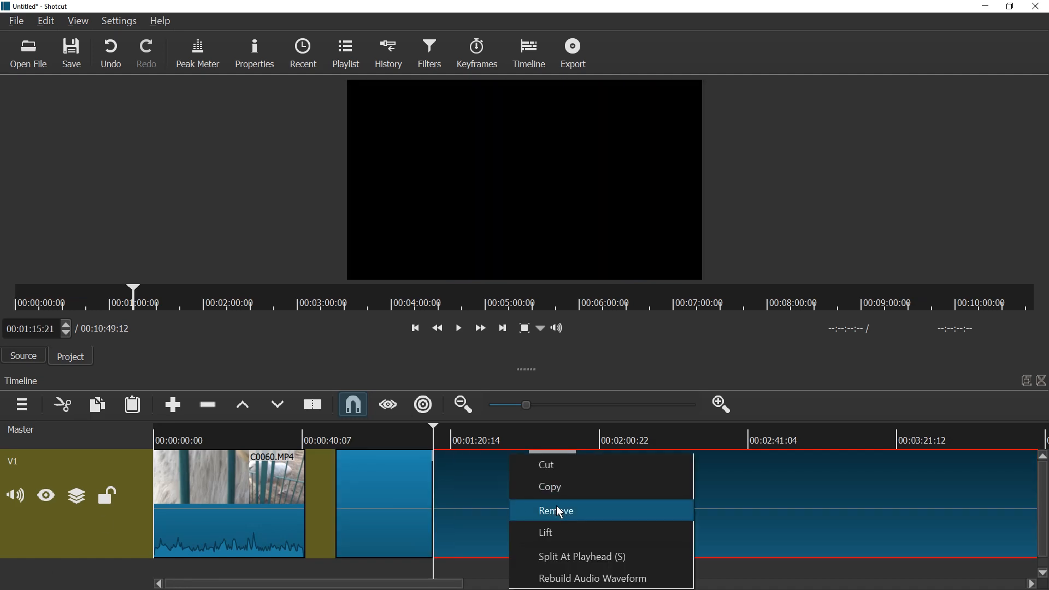
pyautogui.click(555, 510)
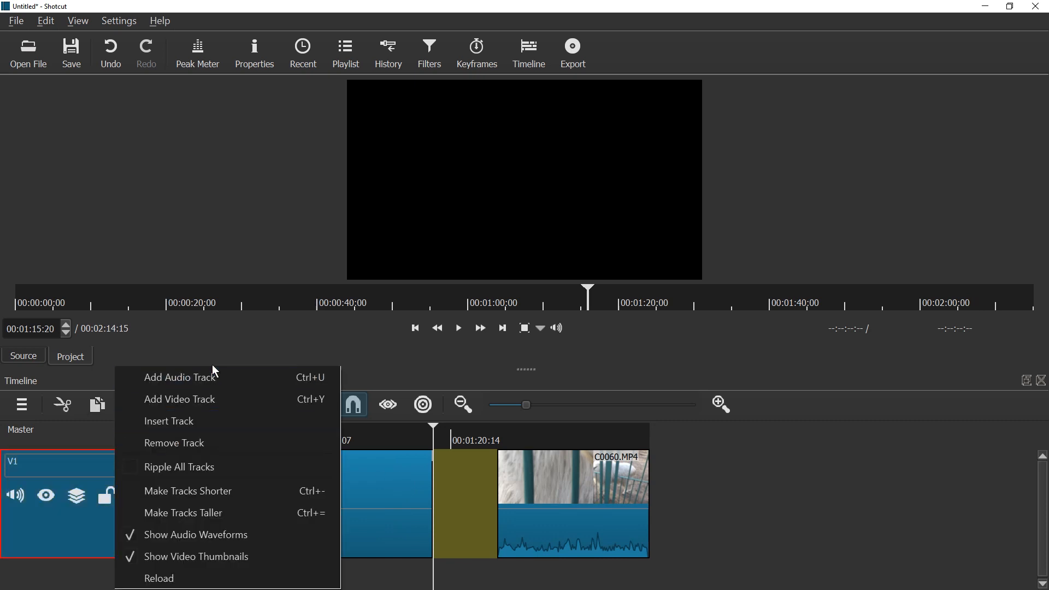
pyautogui.click(178, 400)
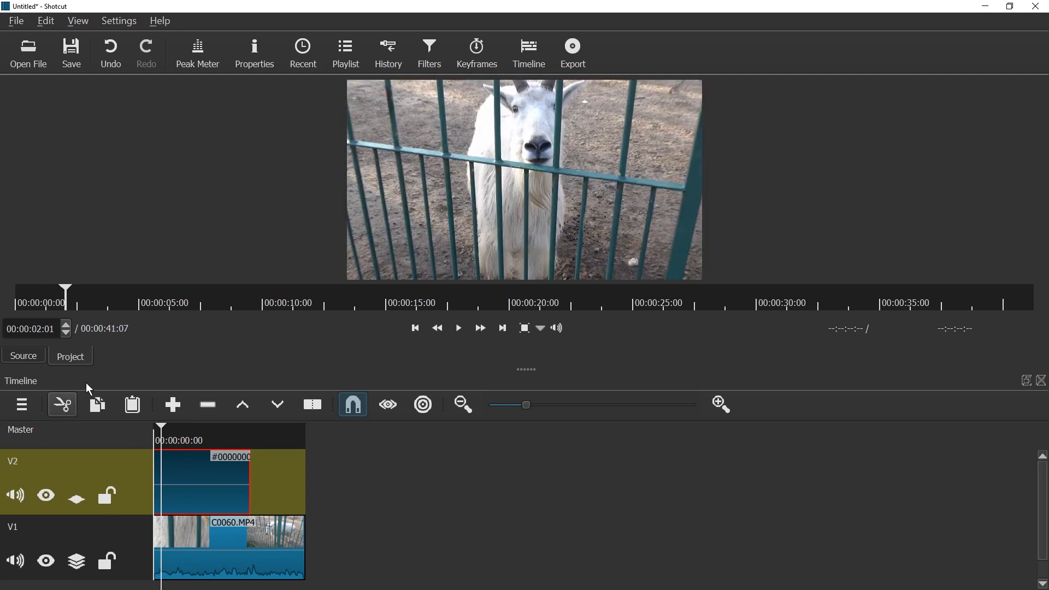
pyautogui.moveTo(296, 127)
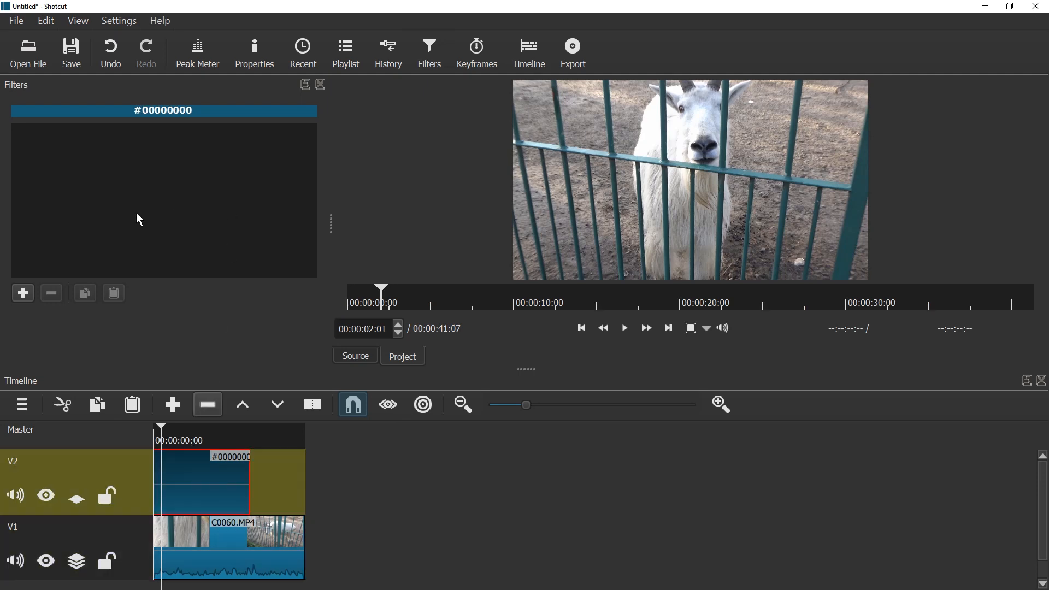
# Add a Text filter reading 'Subscribe to Tux!' with a red background colour.
pyautogui.click(21, 293)
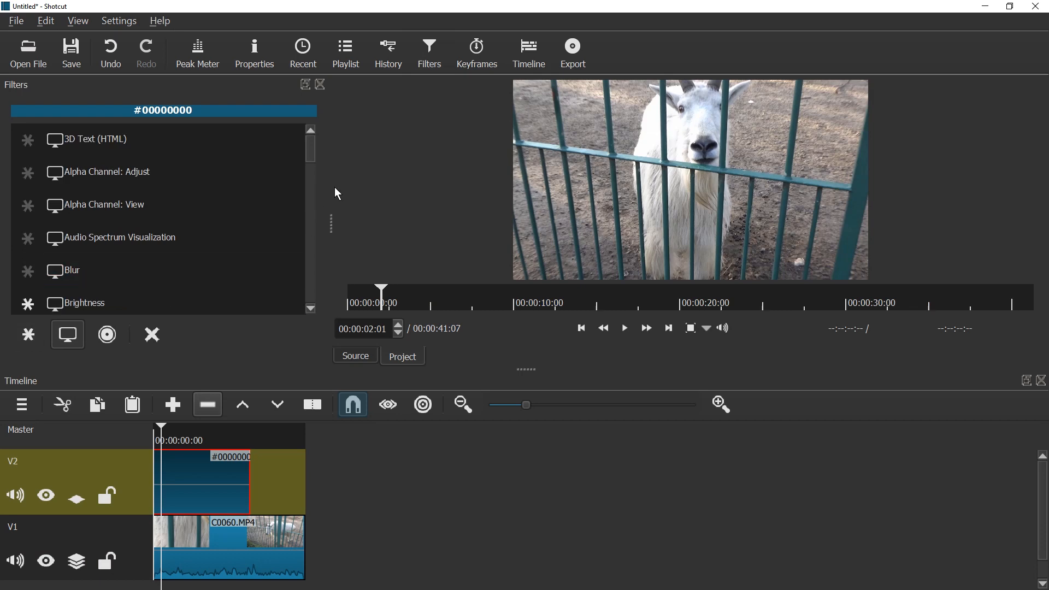
pyautogui.scroll(-3)
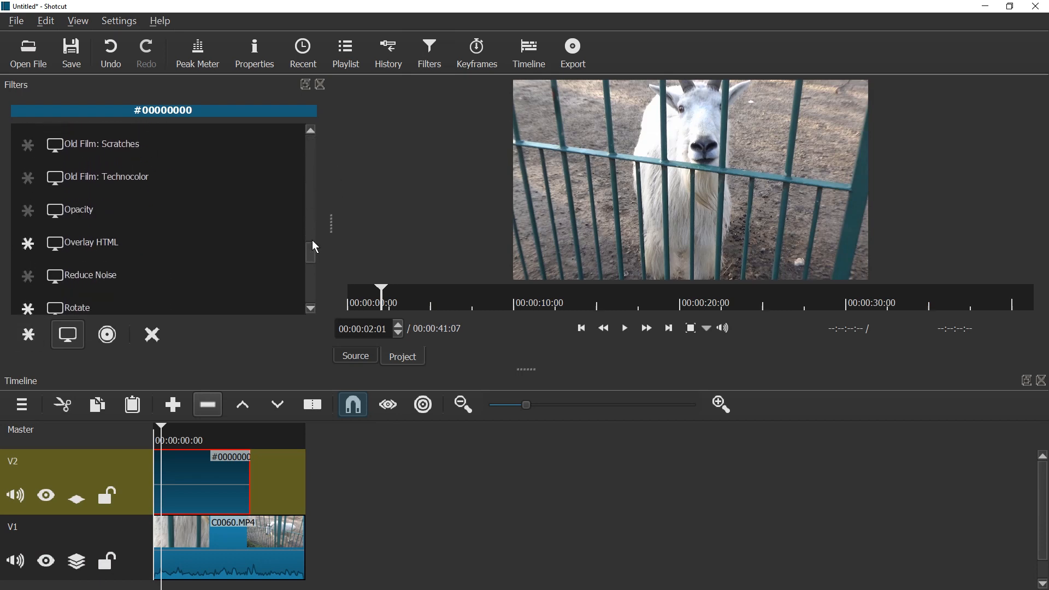
pyautogui.scroll(-3)
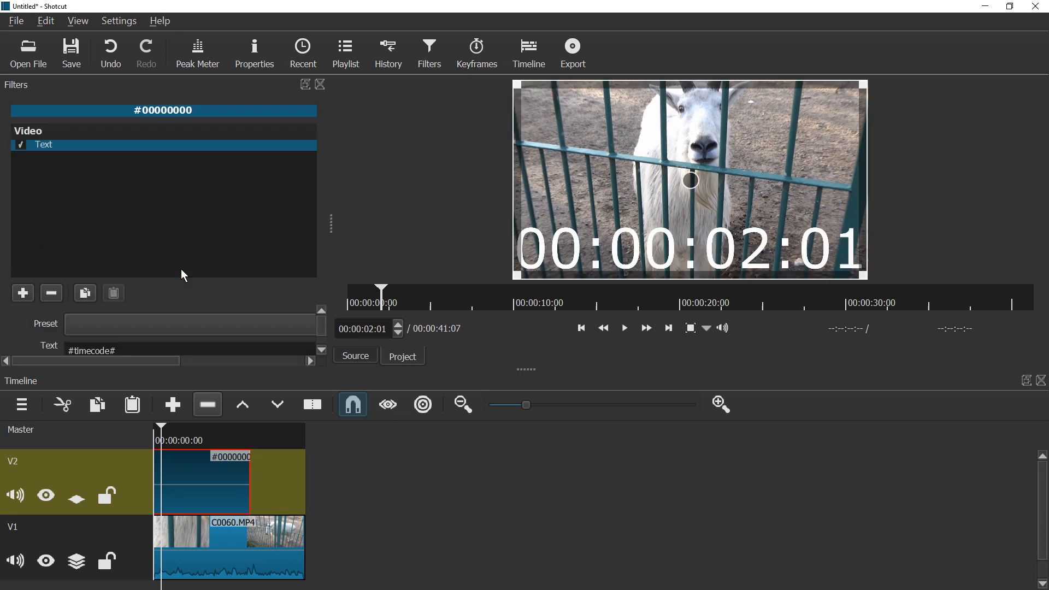
pyautogui.moveTo(139, 225)
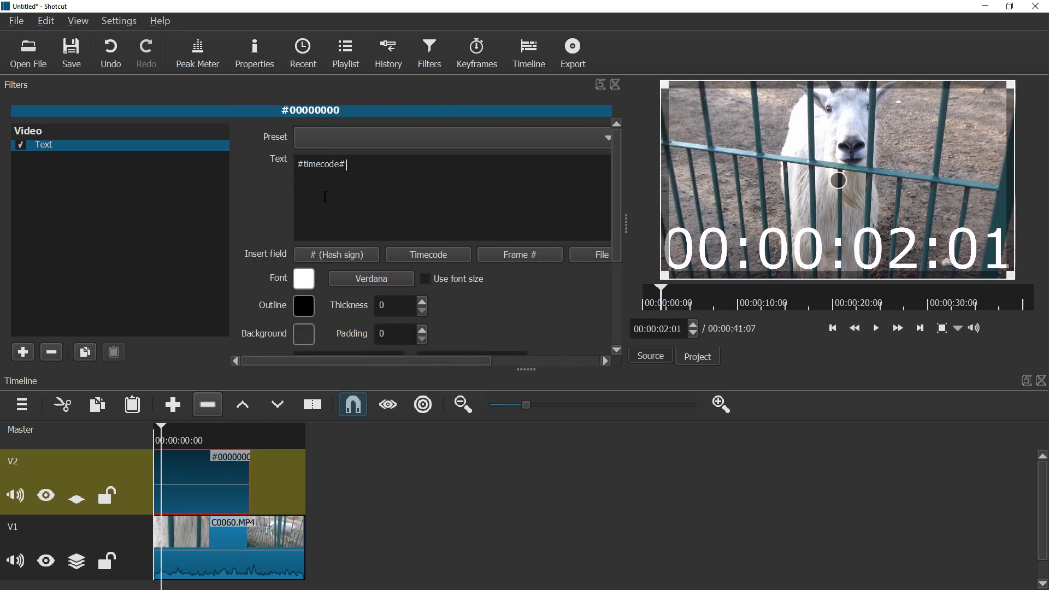
pyautogui.write('Remem')
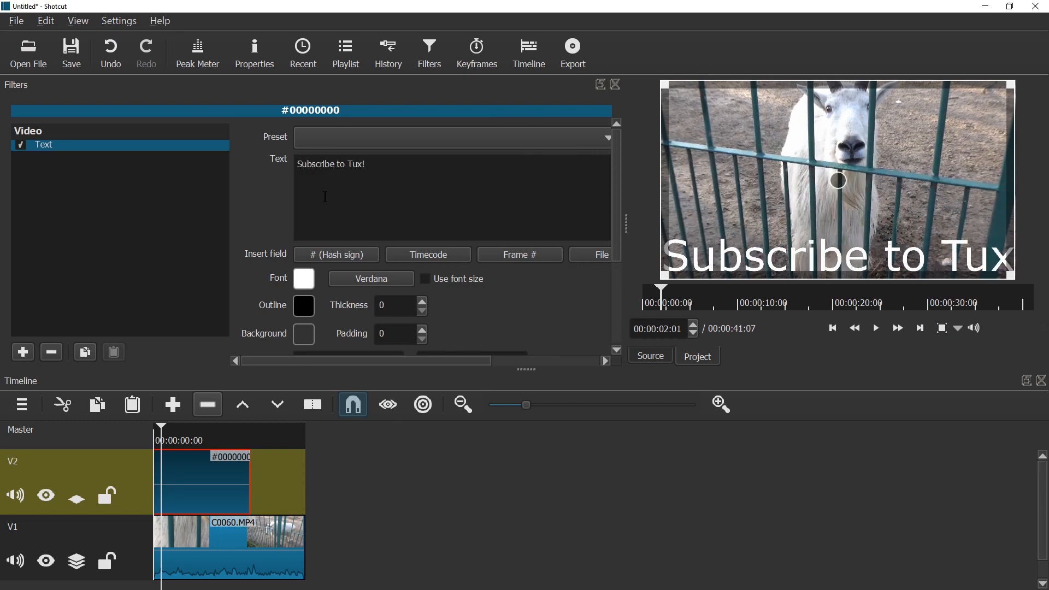
pyautogui.write('!')
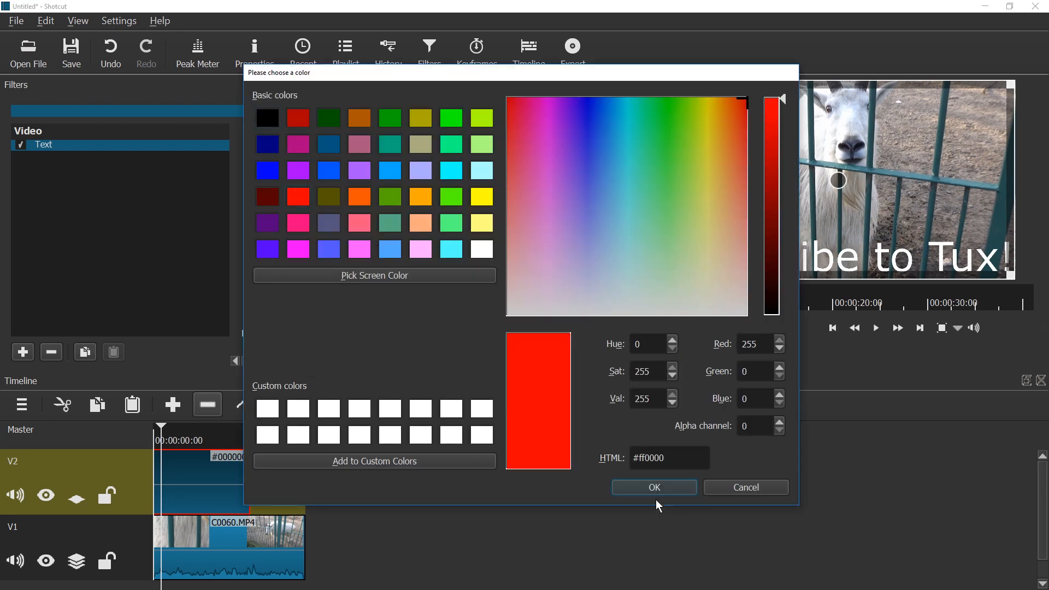
pyautogui.click(654, 487)
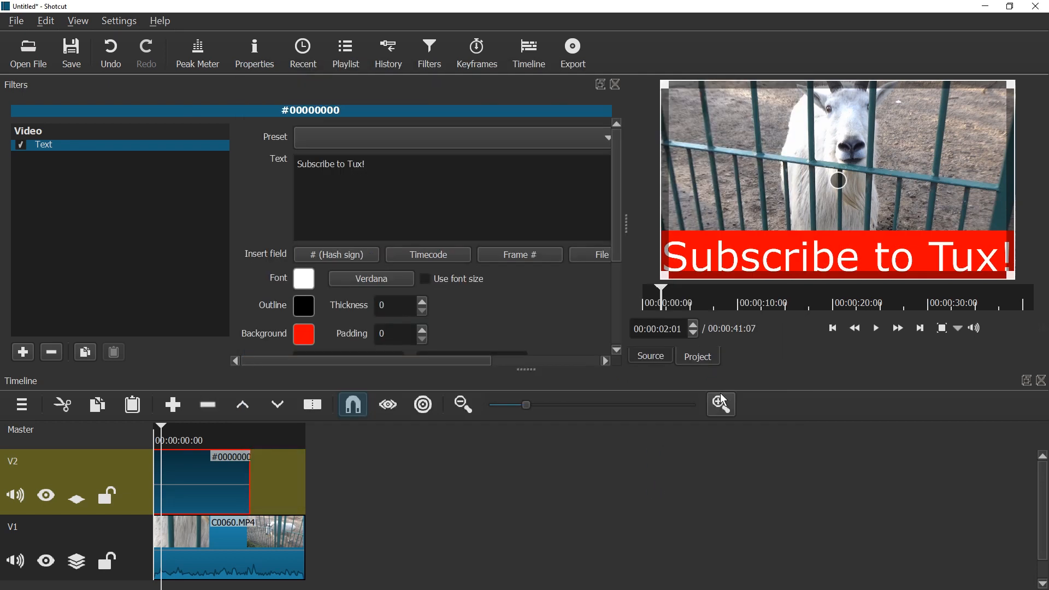
# Pad the banner and fit it vertically to the bottom of the frame.
pyautogui.scroll(-3)
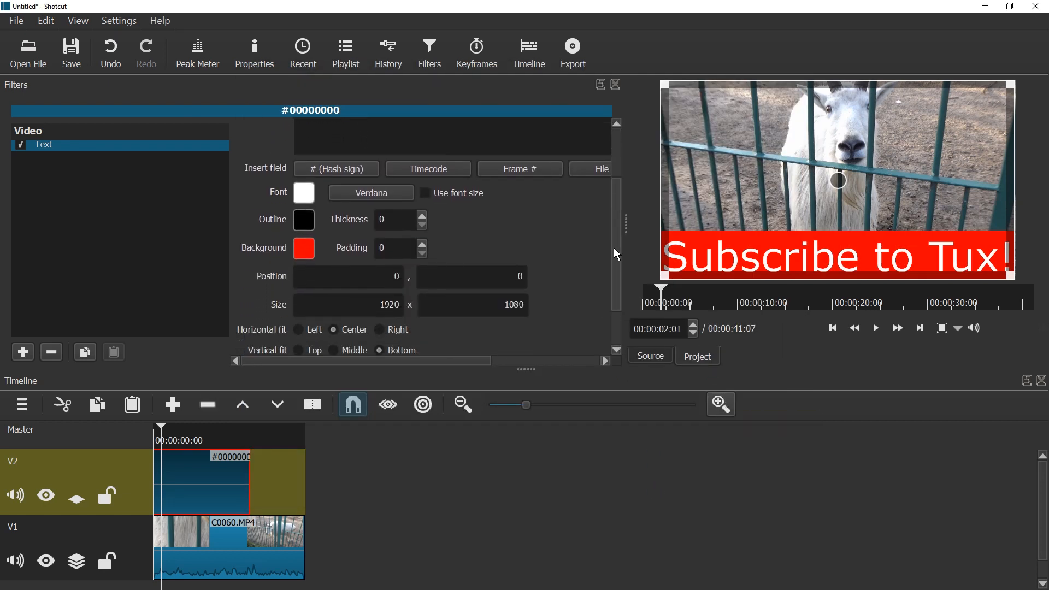
pyautogui.scroll(3)
pyautogui.write('100')
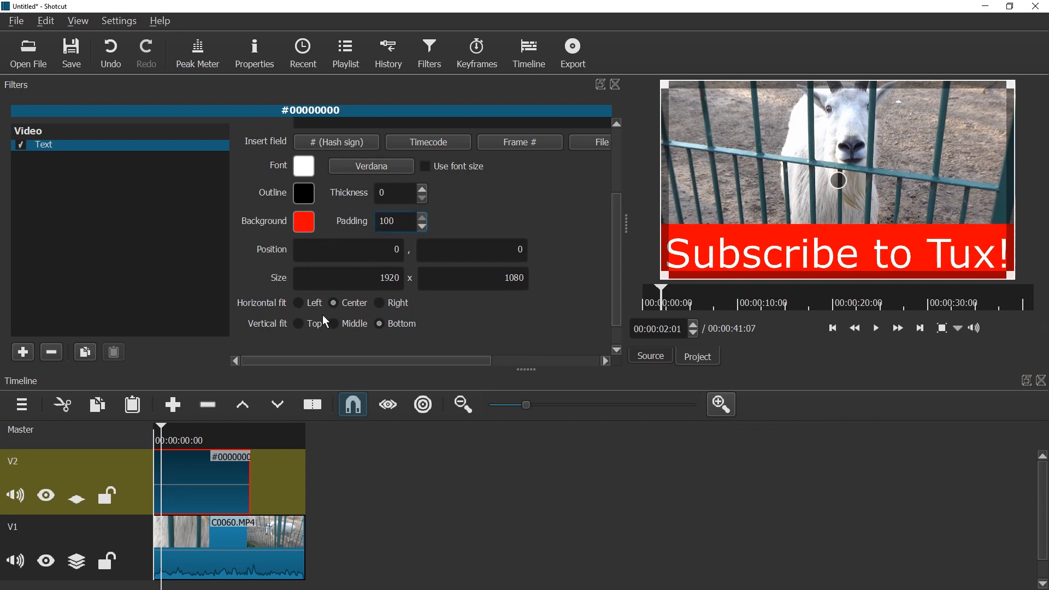
pyautogui.click(333, 323)
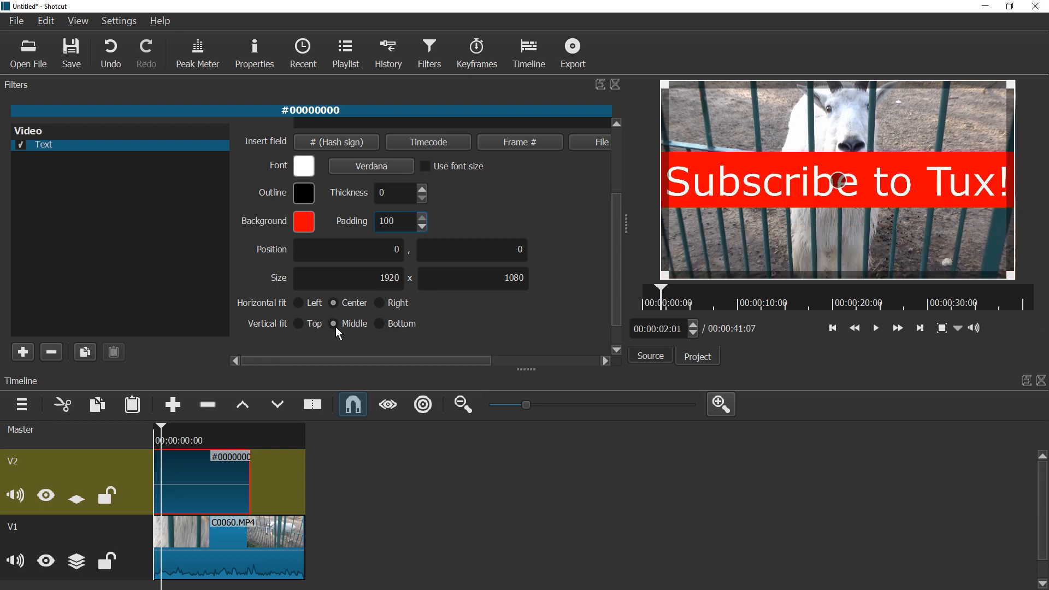
pyautogui.click(379, 324)
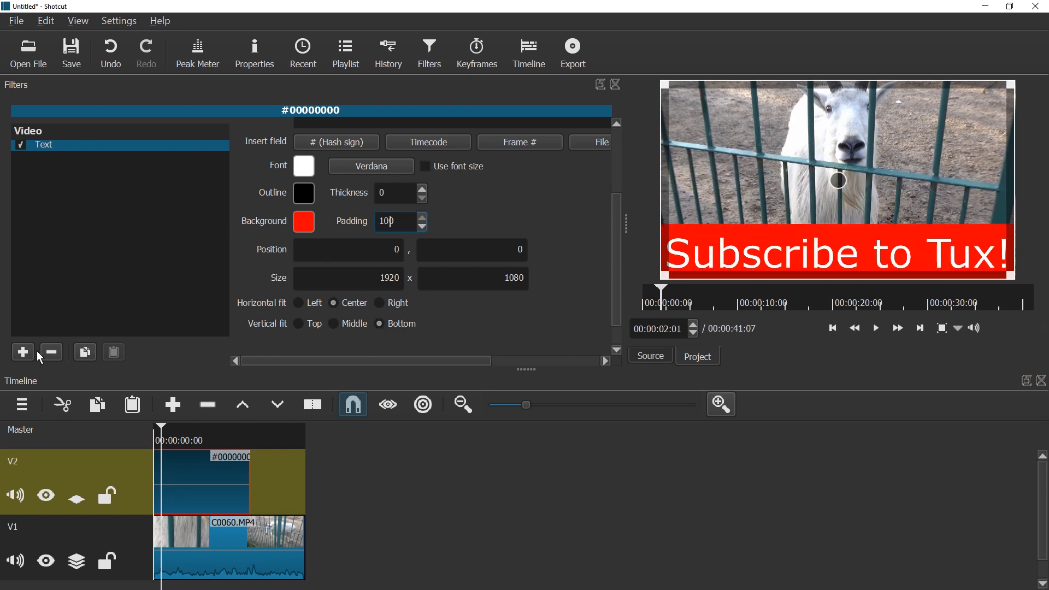
# Add a Rotate filter and drag its Scale below 100% to shrink the banner.
pyautogui.click(22, 352)
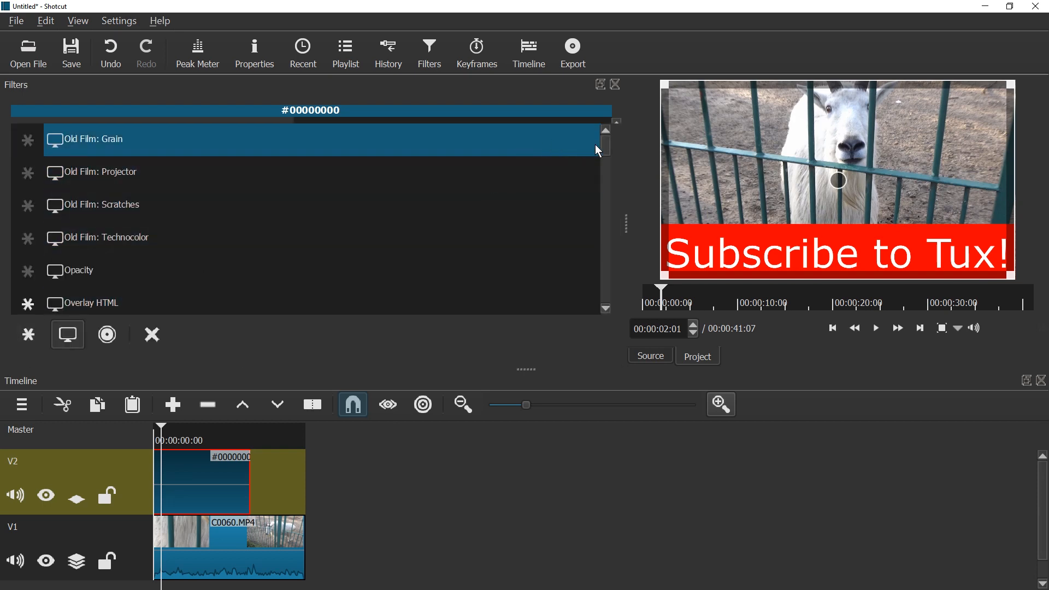
pyautogui.scroll(3)
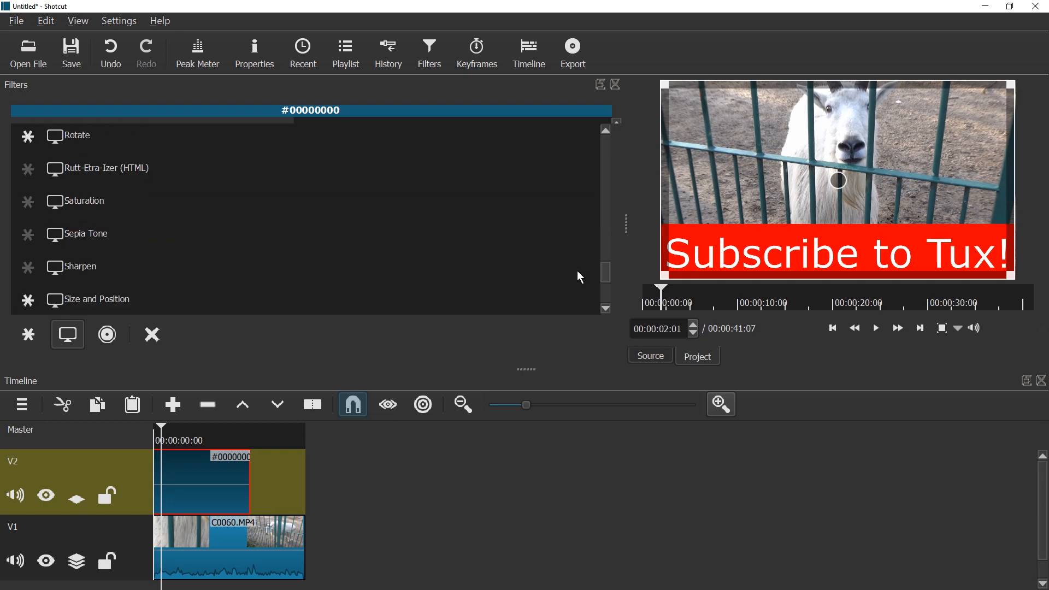
pyautogui.scroll(3)
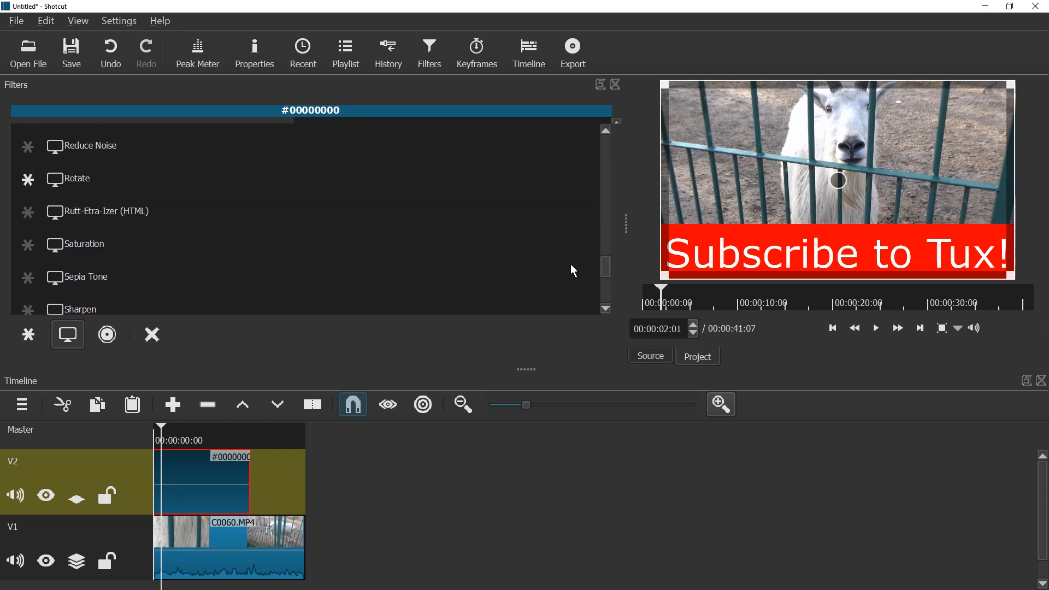
pyautogui.click(77, 178)
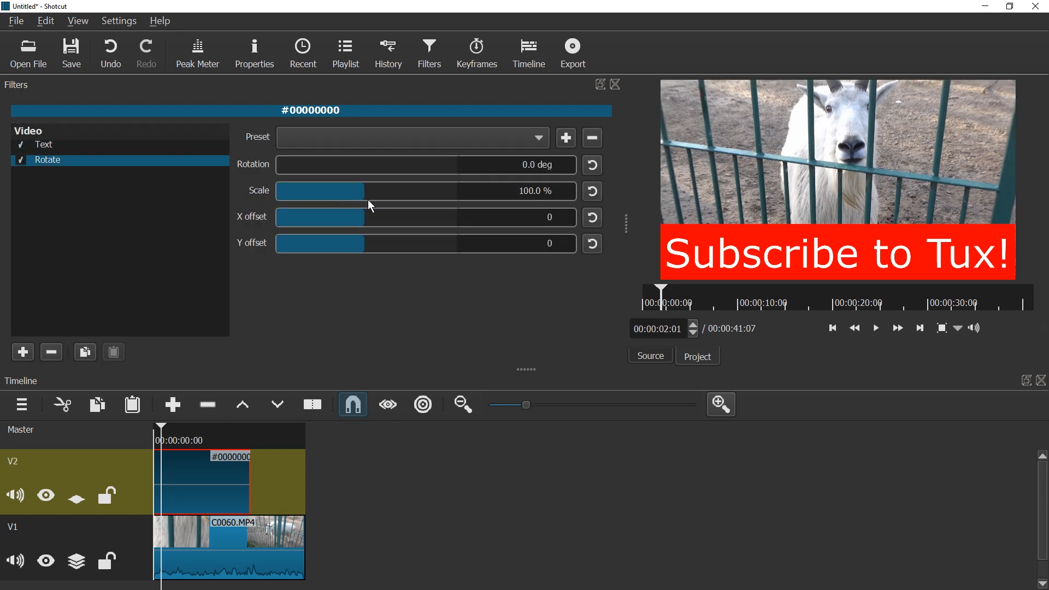
pyautogui.moveTo(368, 190); pyautogui.dragTo(358, 190)
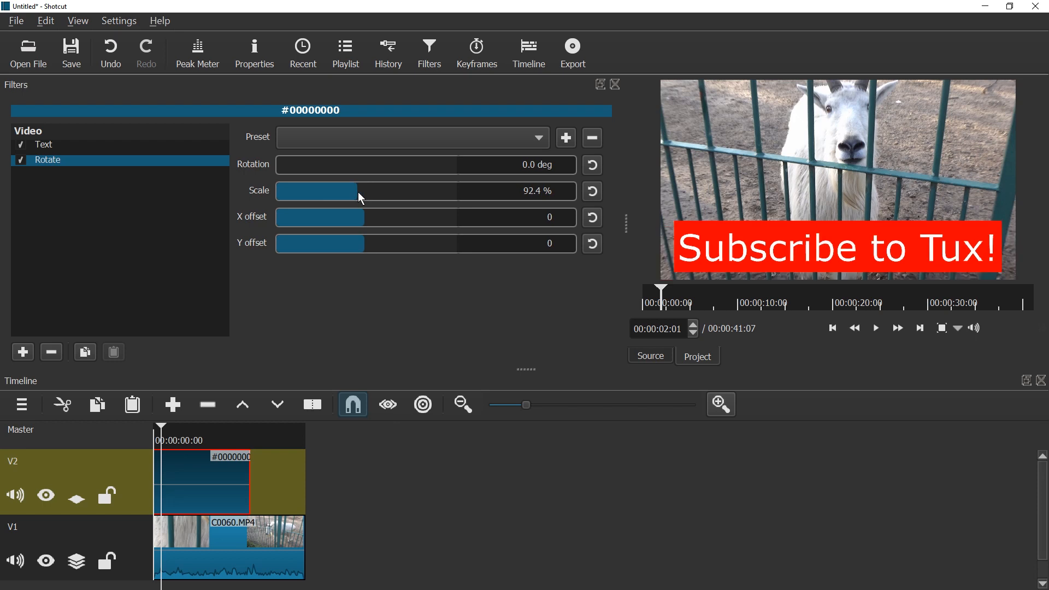
pyautogui.moveTo(358, 190); pyautogui.dragTo(327, 191)
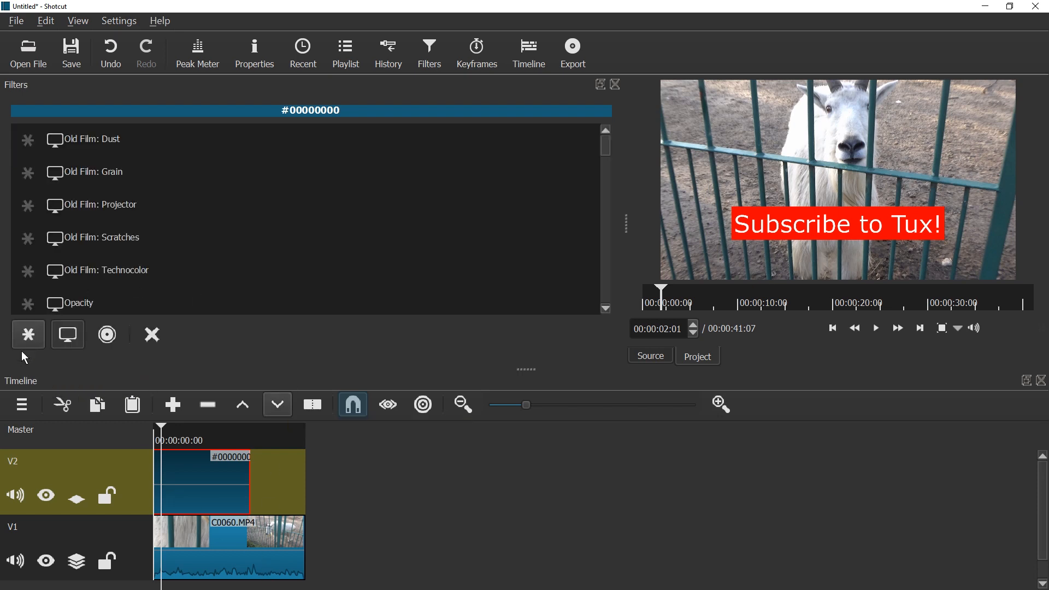
# Add a Size and Position filter to the banner clip from the filter list.
pyautogui.scroll(-3)
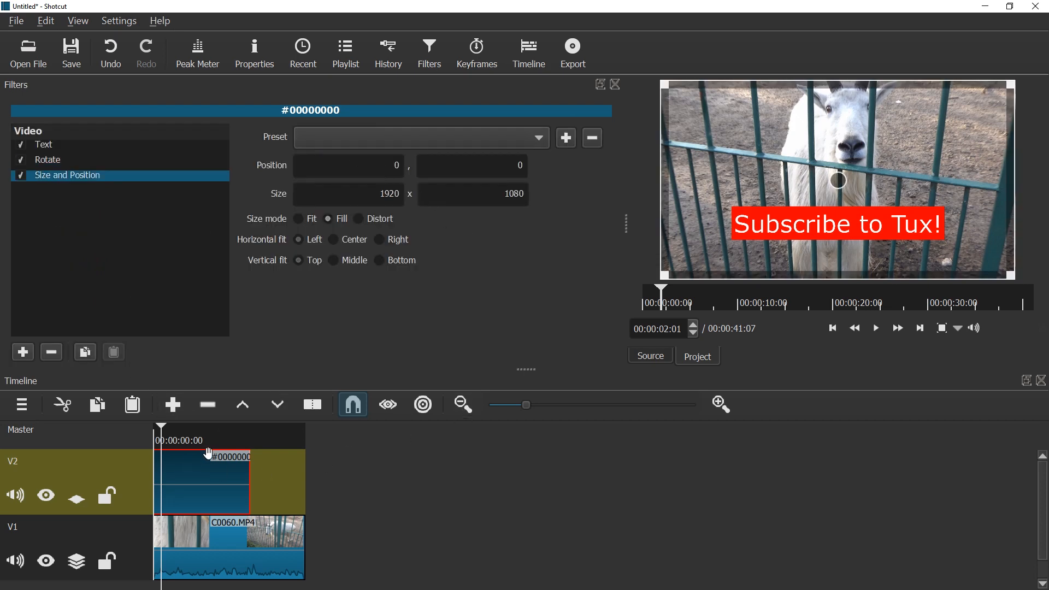
pyautogui.moveTo(476, 52)
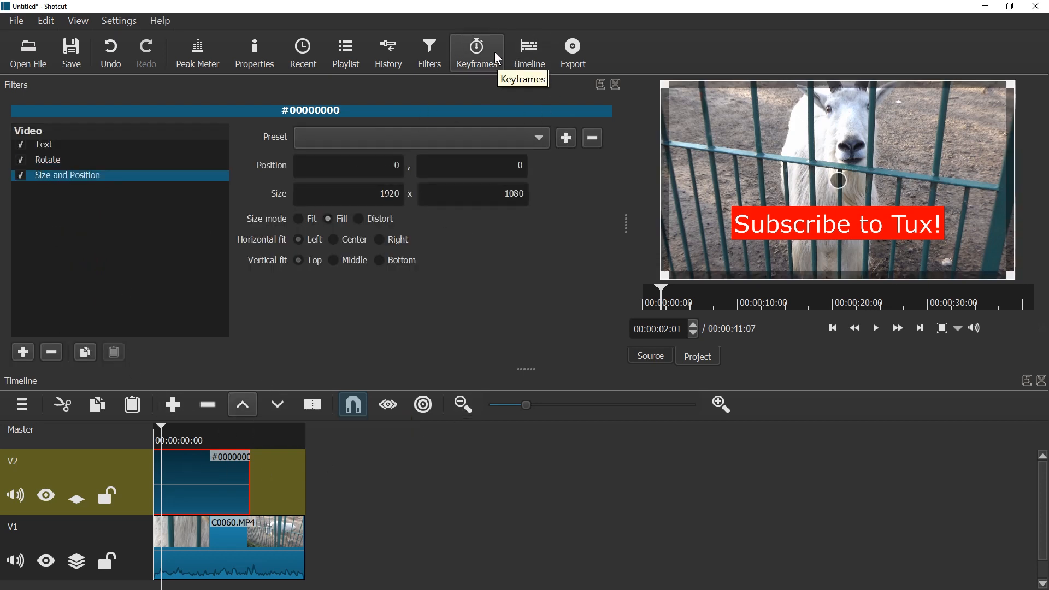
# Show the Keyframes panel beside the timeline and move later into the banner clip.
pyautogui.click(476, 53)
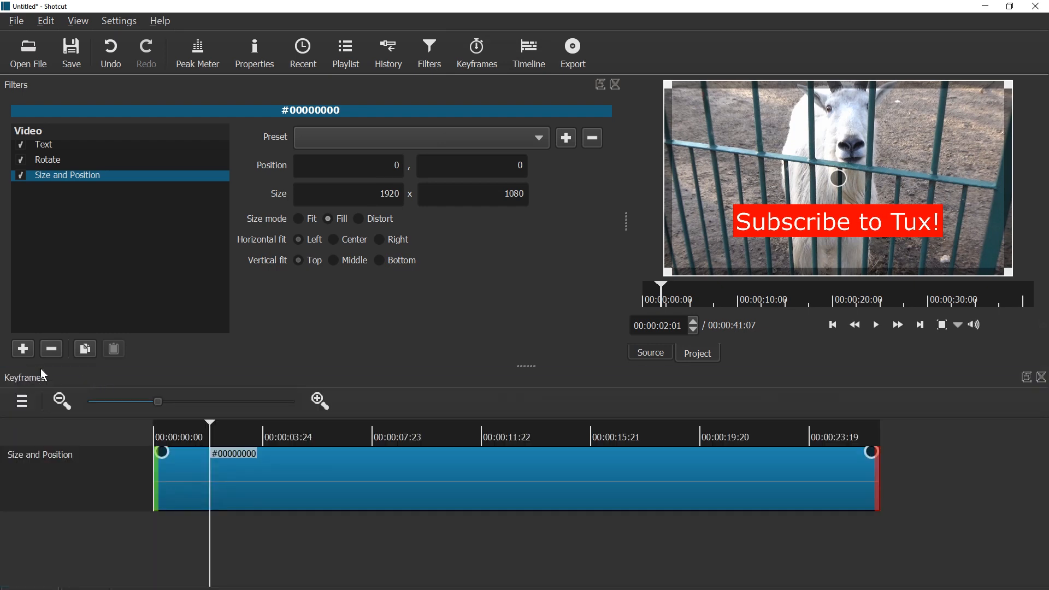
pyautogui.moveTo(4, 385)
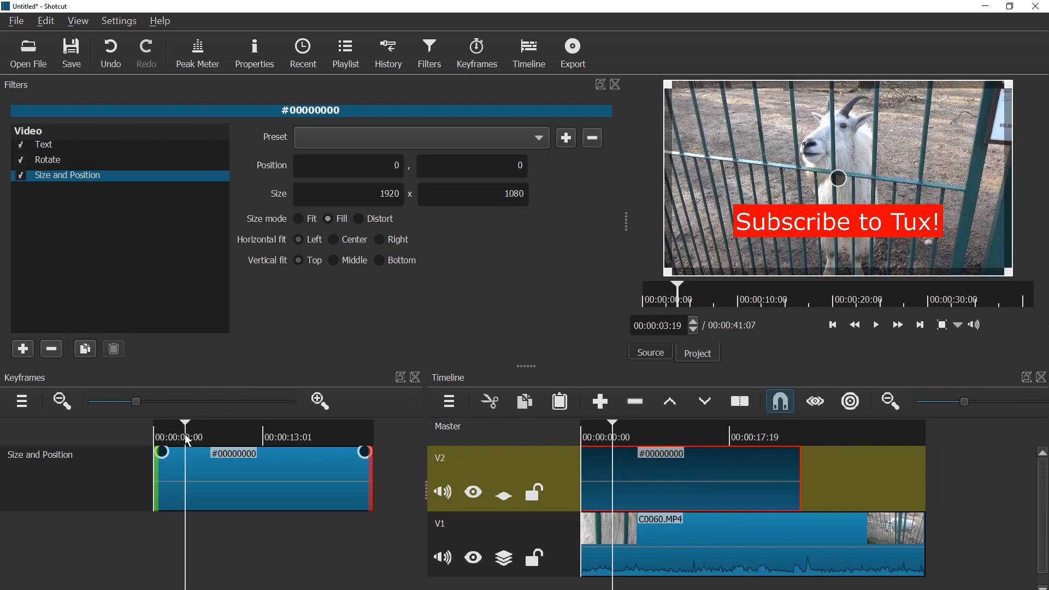
pyautogui.moveTo(183, 424); pyautogui.dragTo(178, 424)
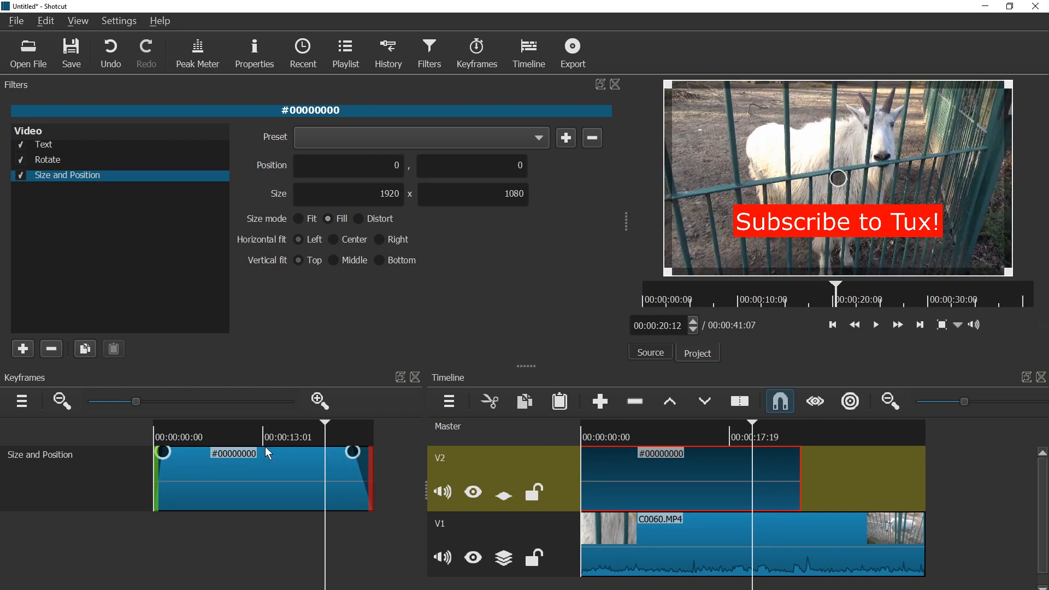
# Keyframe Position Y at 1000 at the start and 100 later so the banner slides in.
pyautogui.click(875, 324)
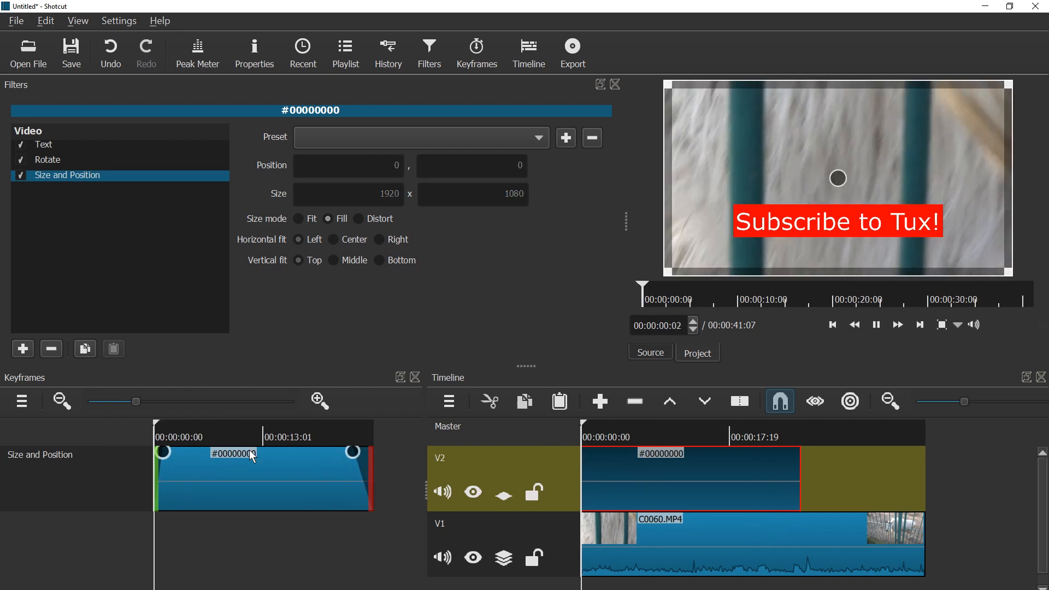
pyautogui.click(234, 437)
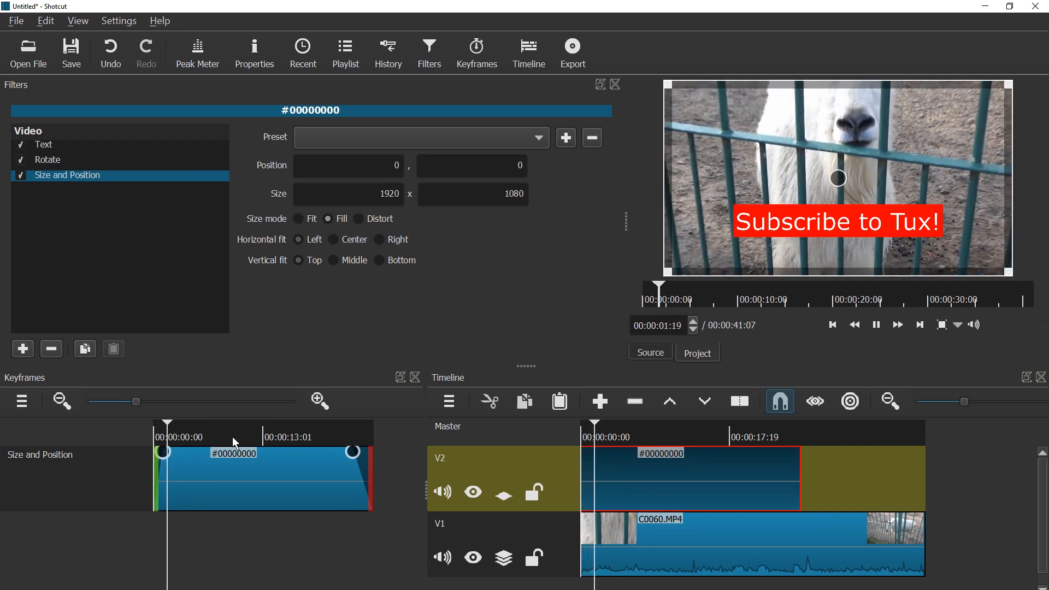
pyautogui.click(833, 325)
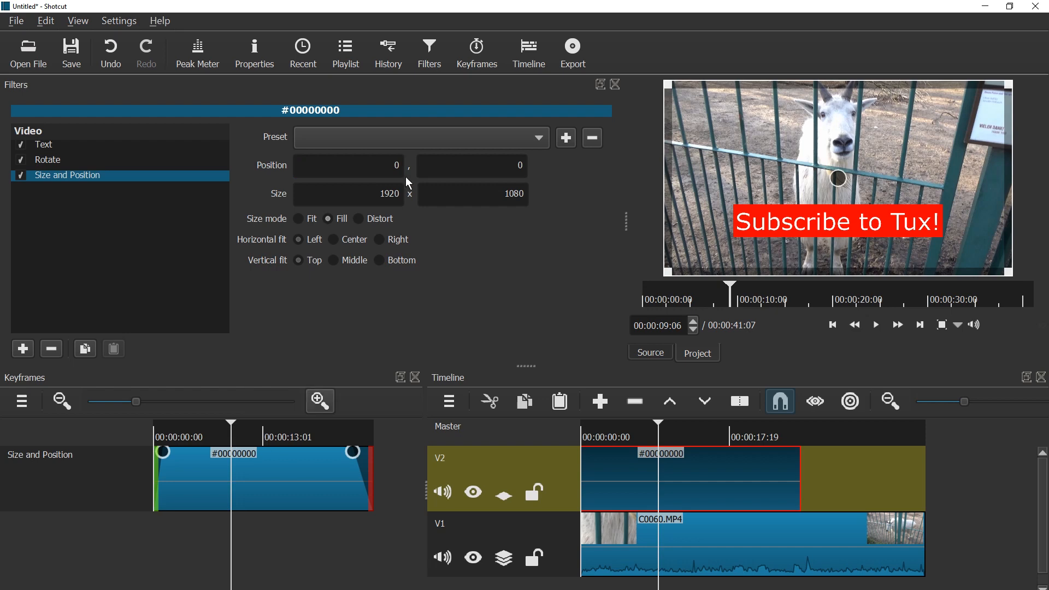
pyautogui.click(348, 165)
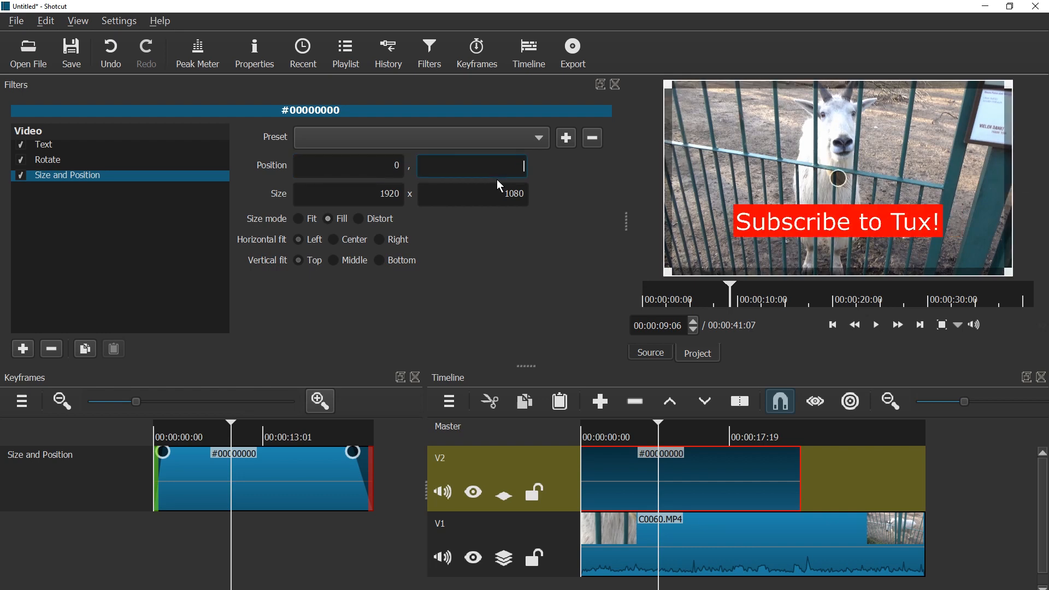
pyautogui.write('100')
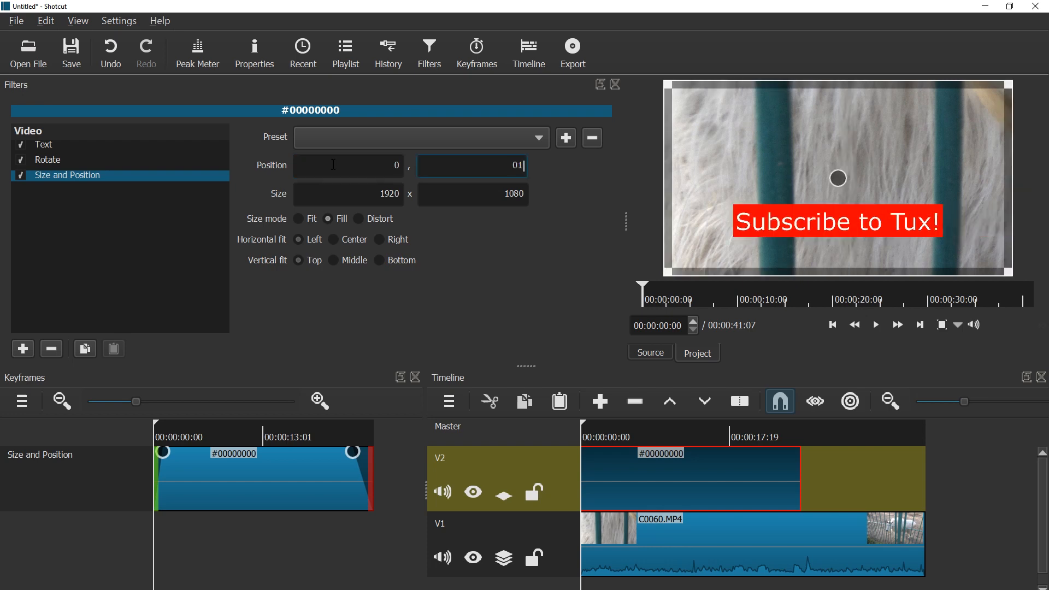
pyautogui.write('1000')
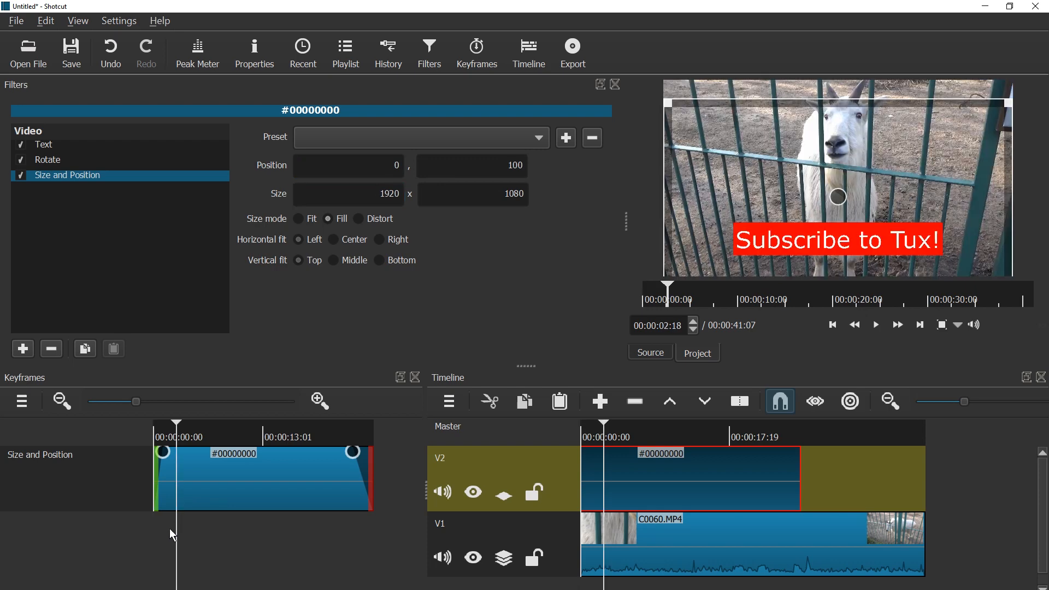
pyautogui.click(875, 324)
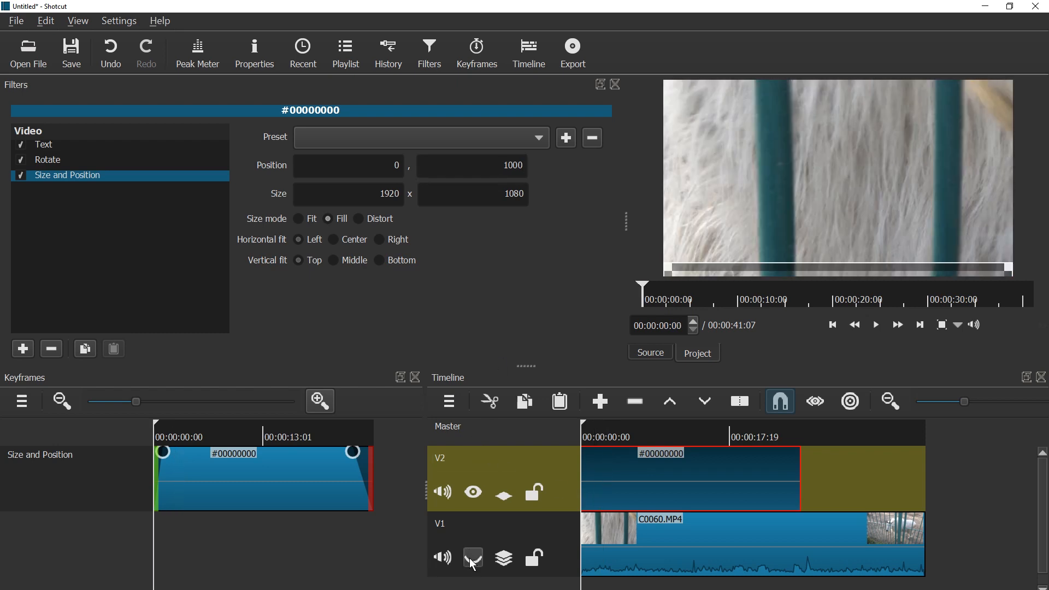
pyautogui.click(875, 325)
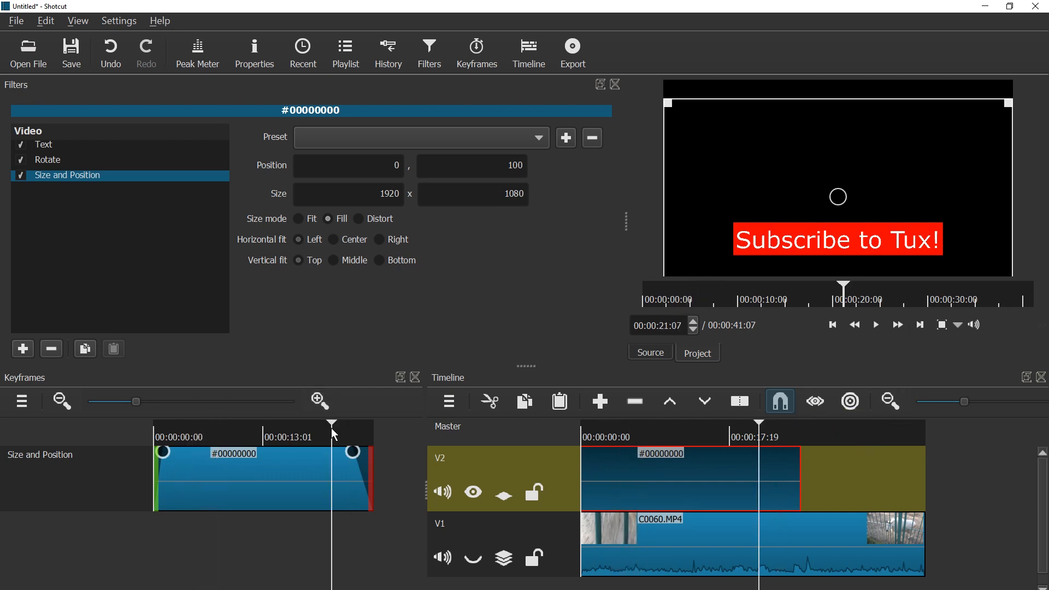
pyautogui.click(875, 325)
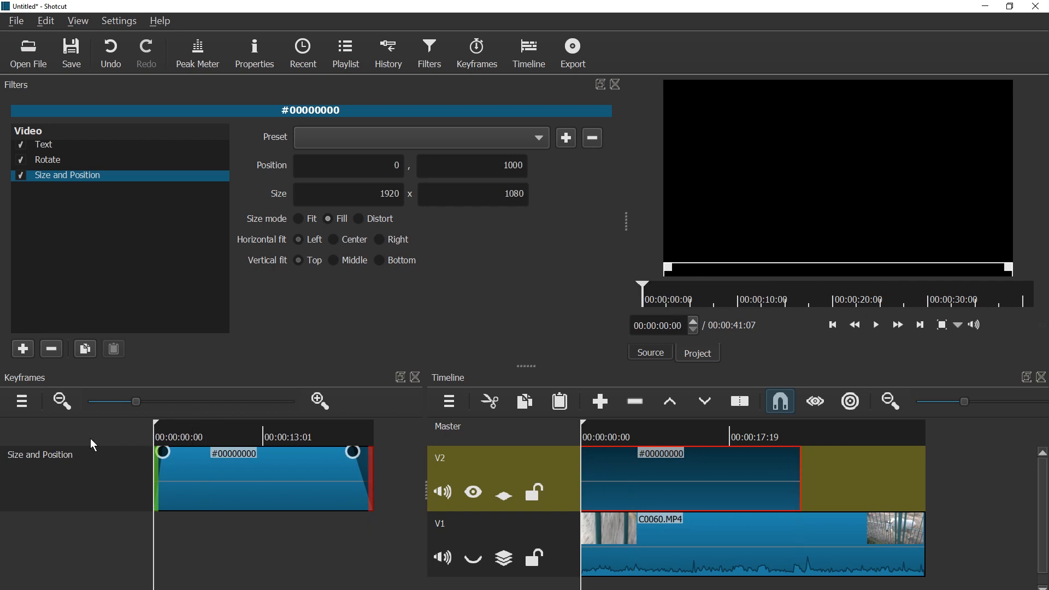
pyautogui.click(472, 558)
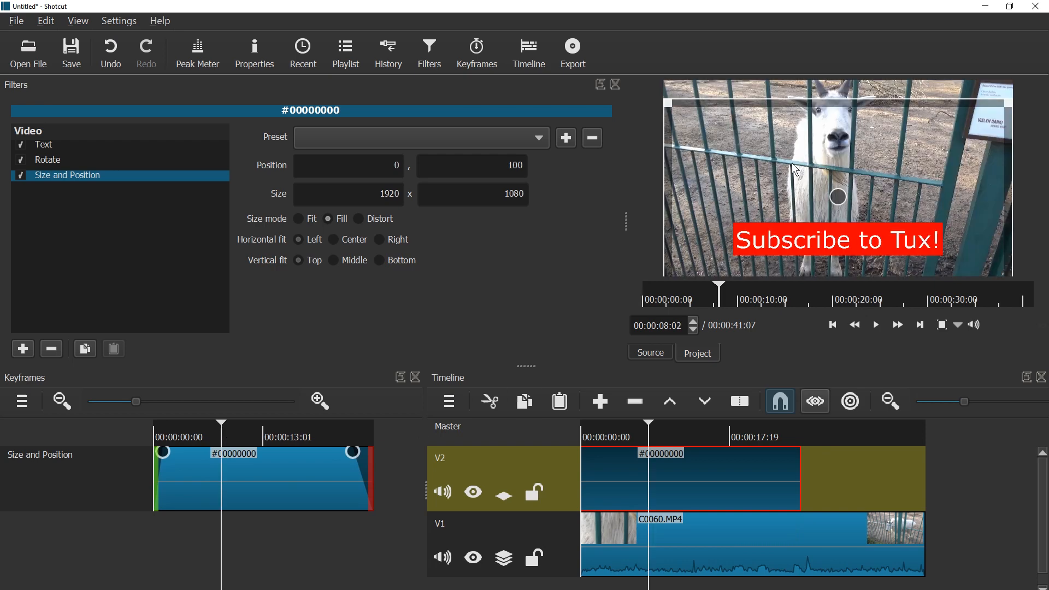
pyautogui.moveTo(815, 401)
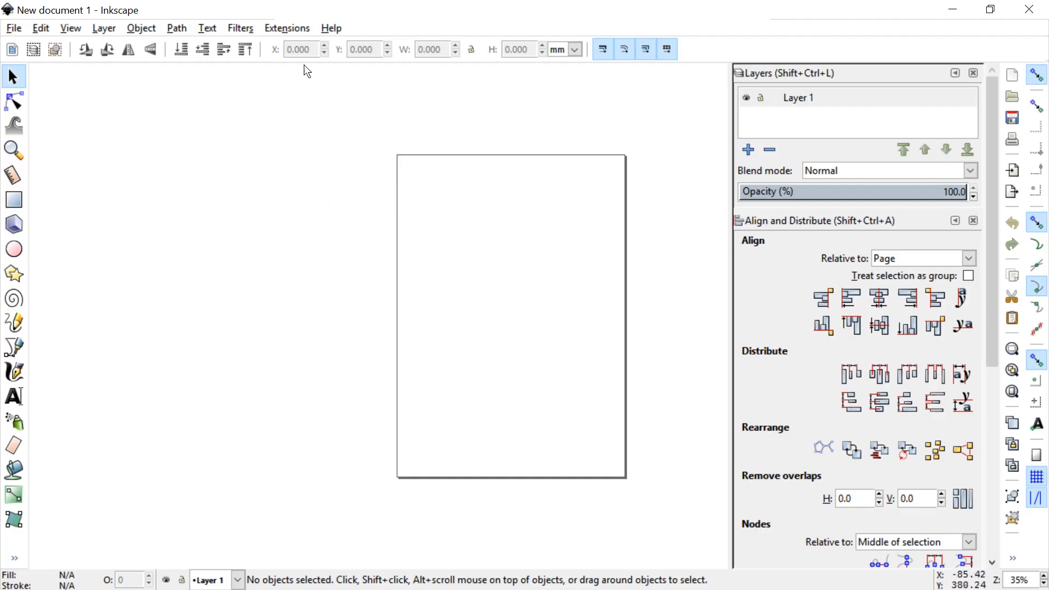
pyautogui.moveTo(261, 32)
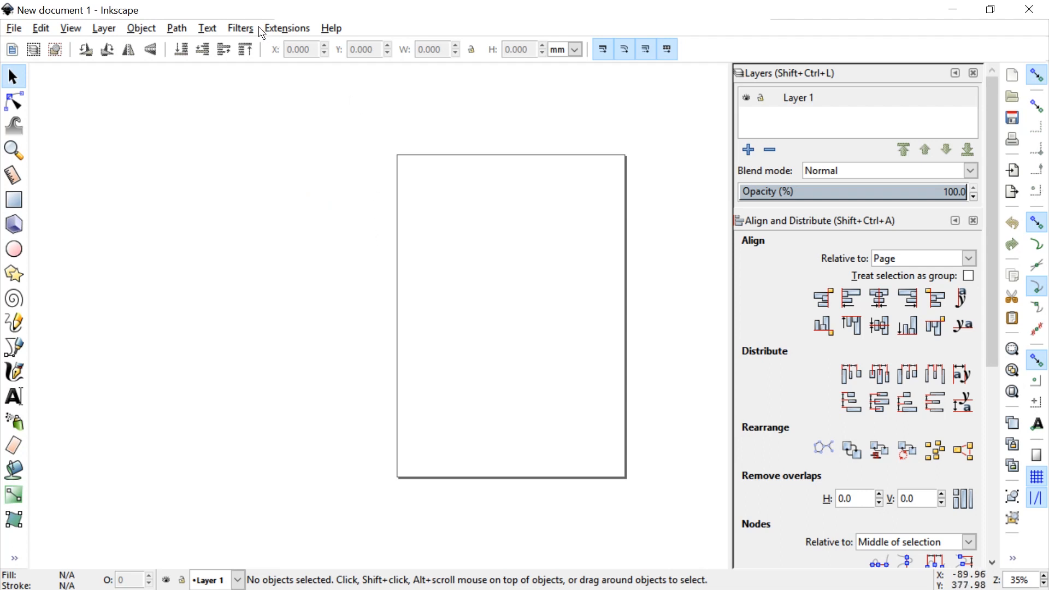
# Set the document page to a custom 1920 × 1080 px landscape size in Document Properties.
pyautogui.click(13, 28)
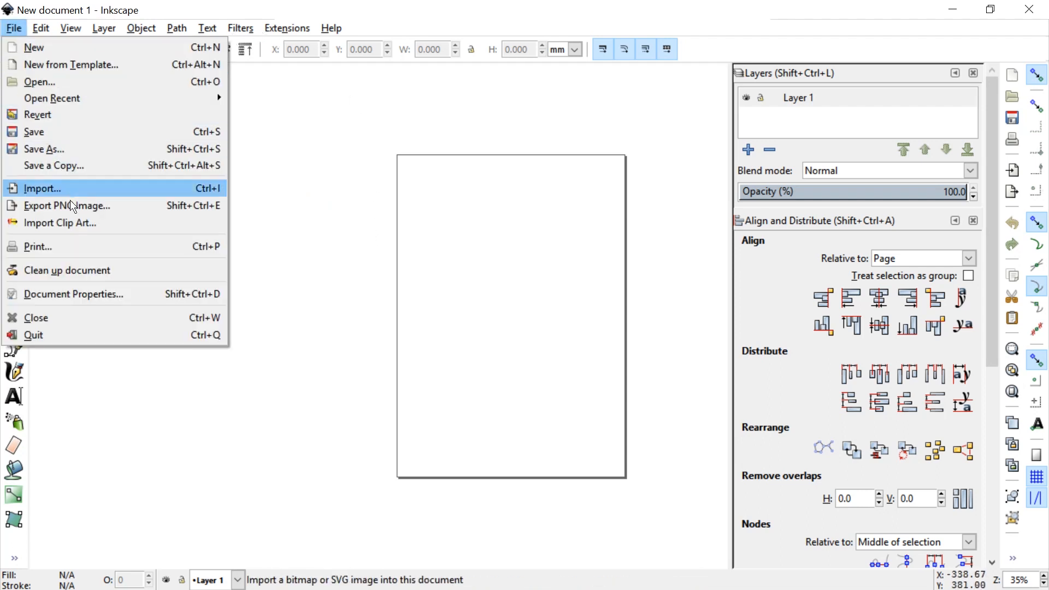
pyautogui.click(73, 294)
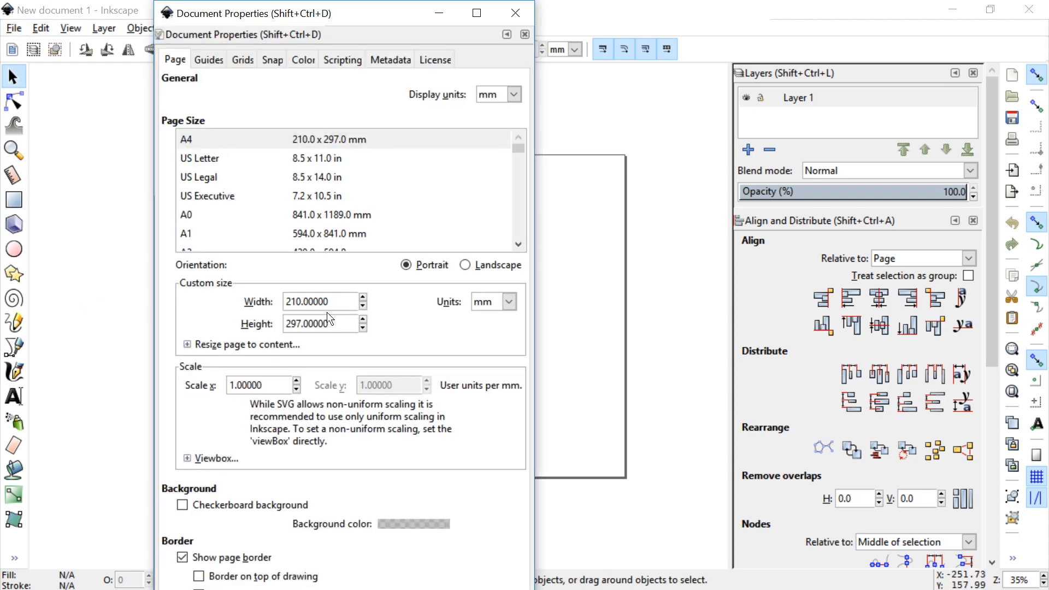
pyautogui.click(508, 302)
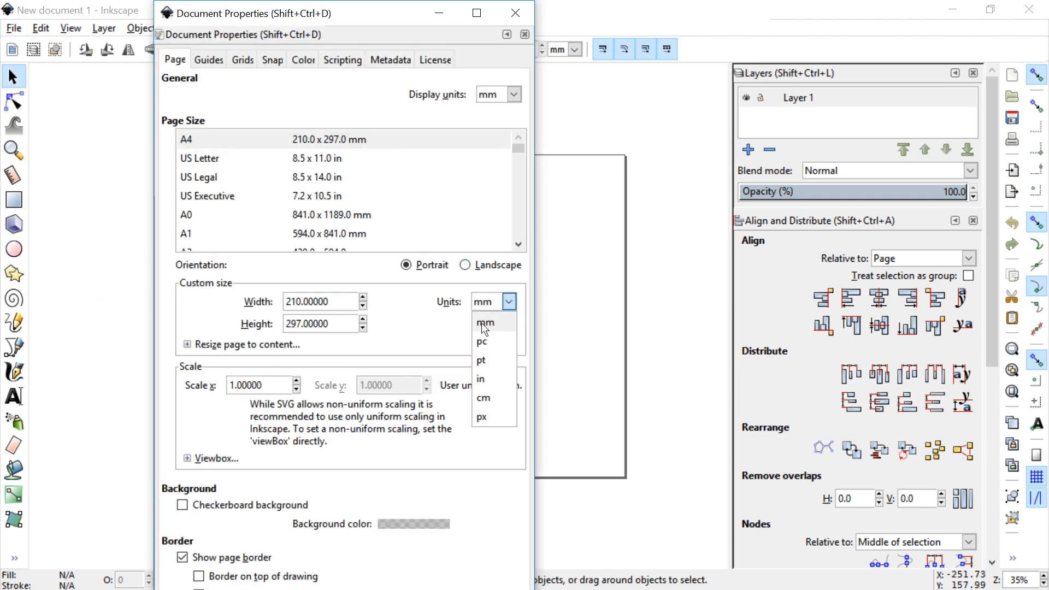
pyautogui.click(481, 416)
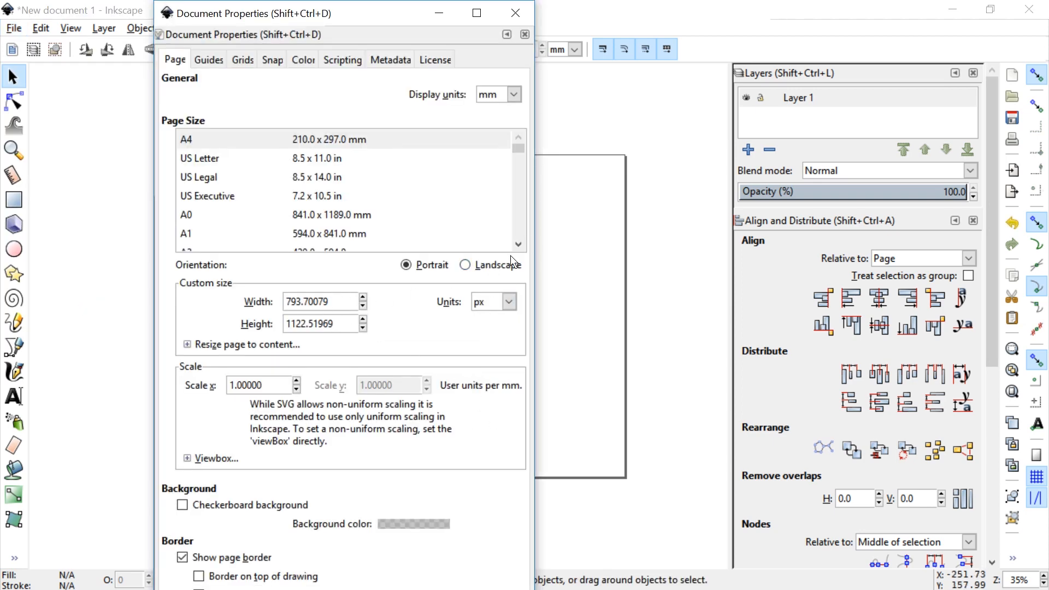
pyautogui.click(465, 264)
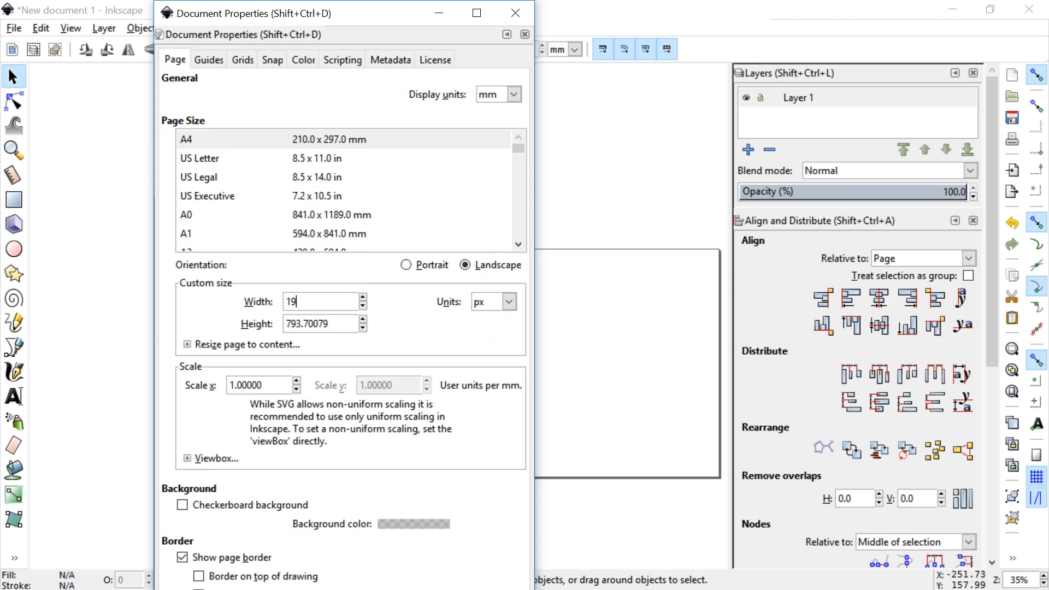
pyautogui.write('1920.00000')
pyautogui.click(320, 323)
pyautogui.write('1080.00000')
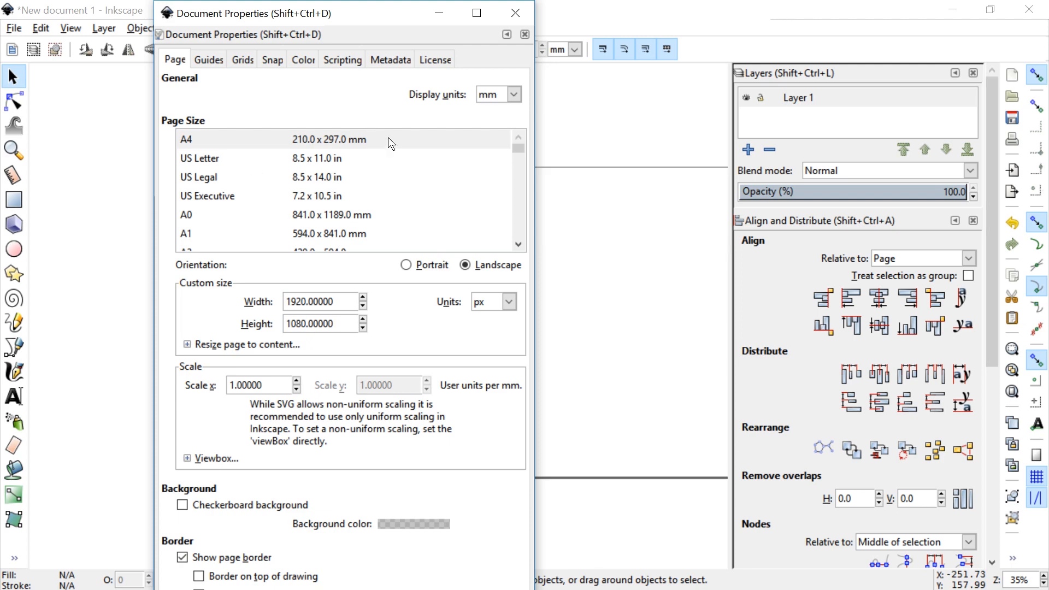
pyautogui.moveTo(515, 13)
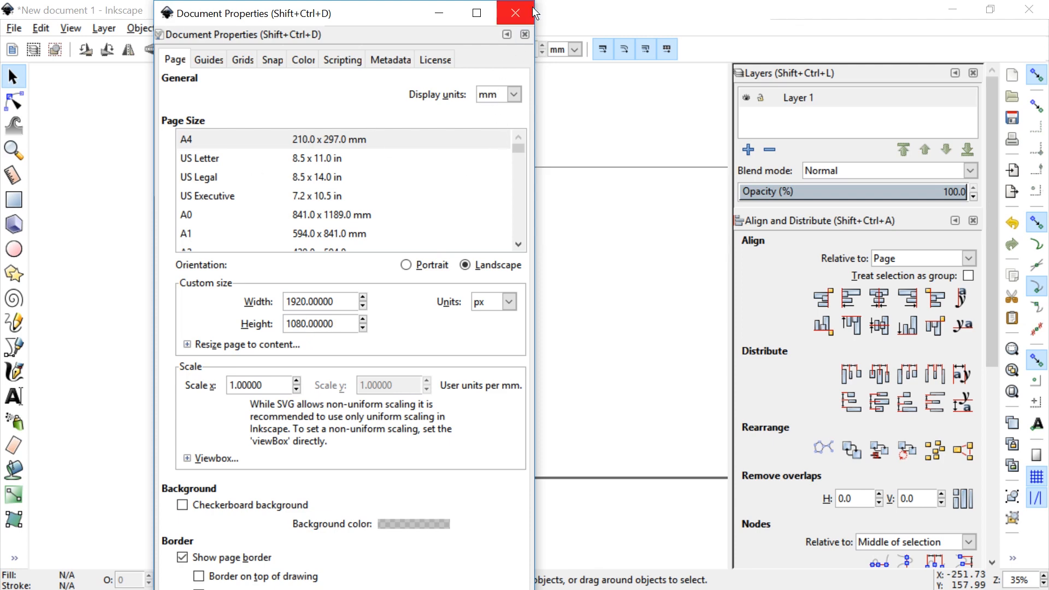
pyautogui.click(515, 13)
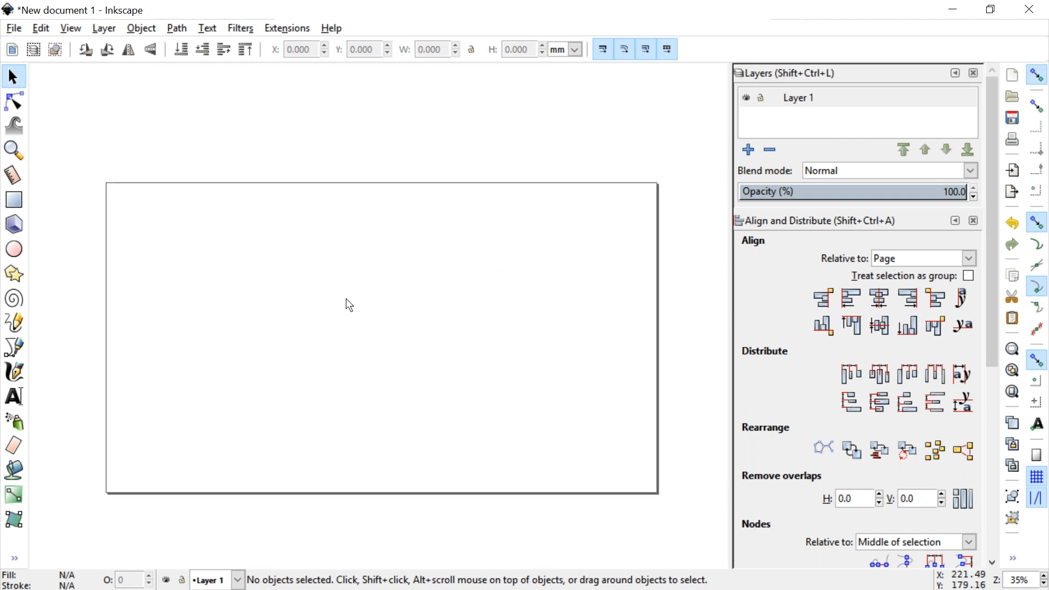
pyautogui.moveTo(13, 199)
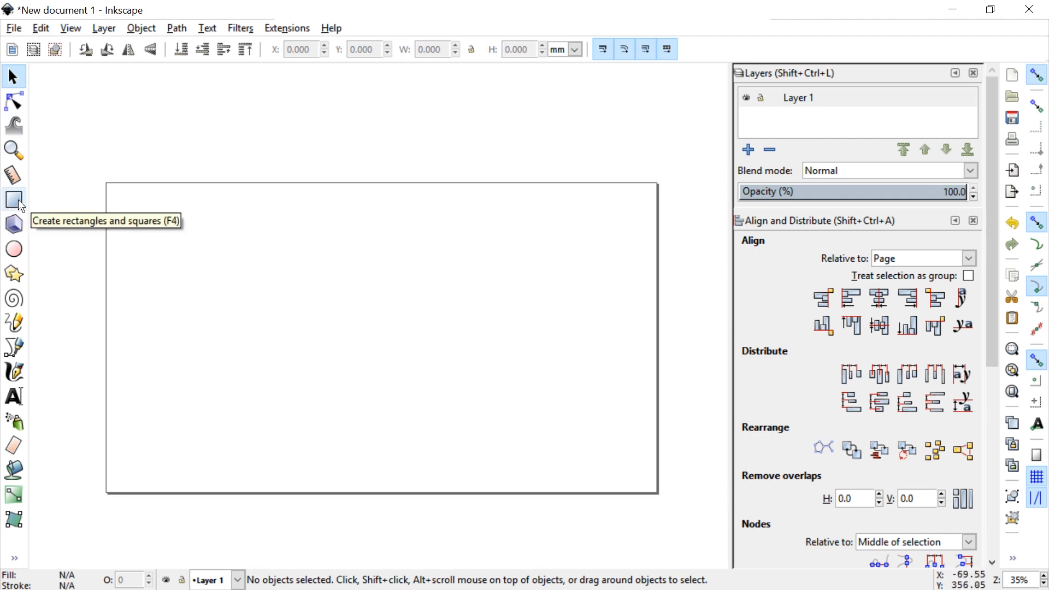
# Draw a rectangle, fill it red (ff0000), and round its corners with an Rx/Ry radius.
pyautogui.click(14, 199)
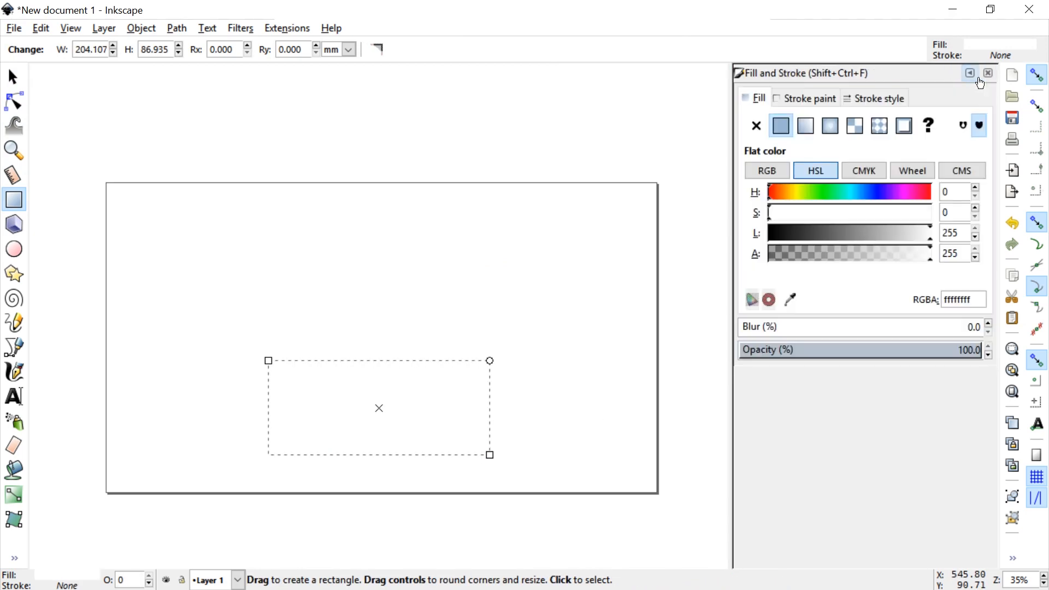
pyautogui.click(989, 73)
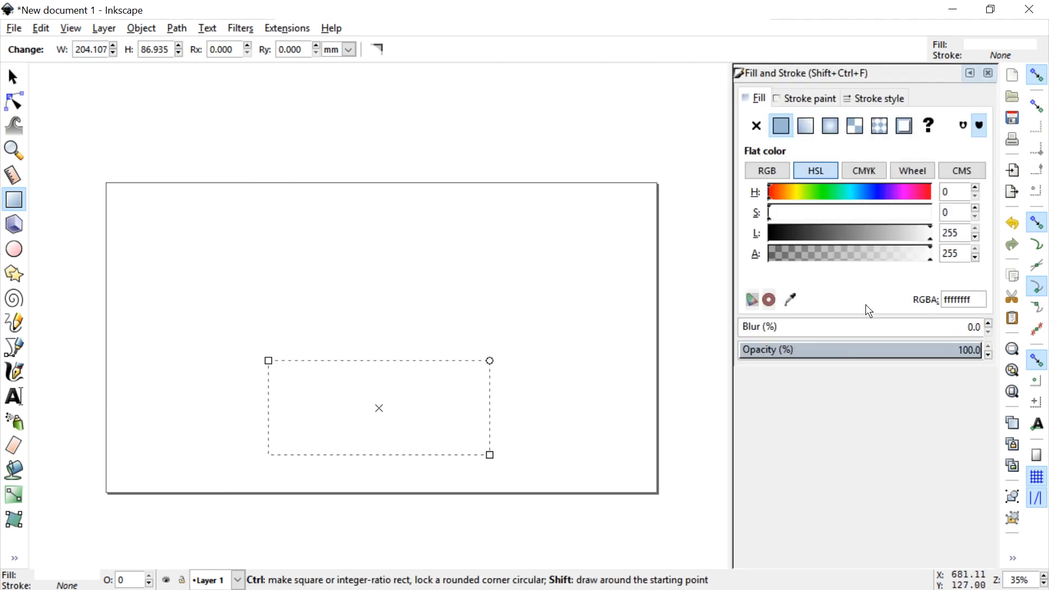
pyautogui.moveTo(841, 111)
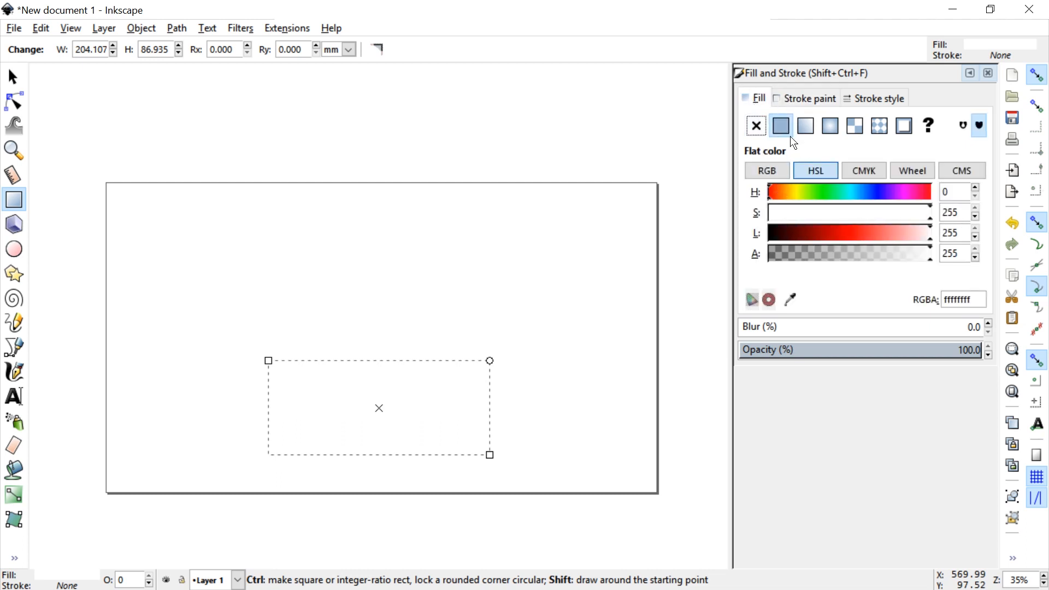
pyautogui.moveTo(815, 171)
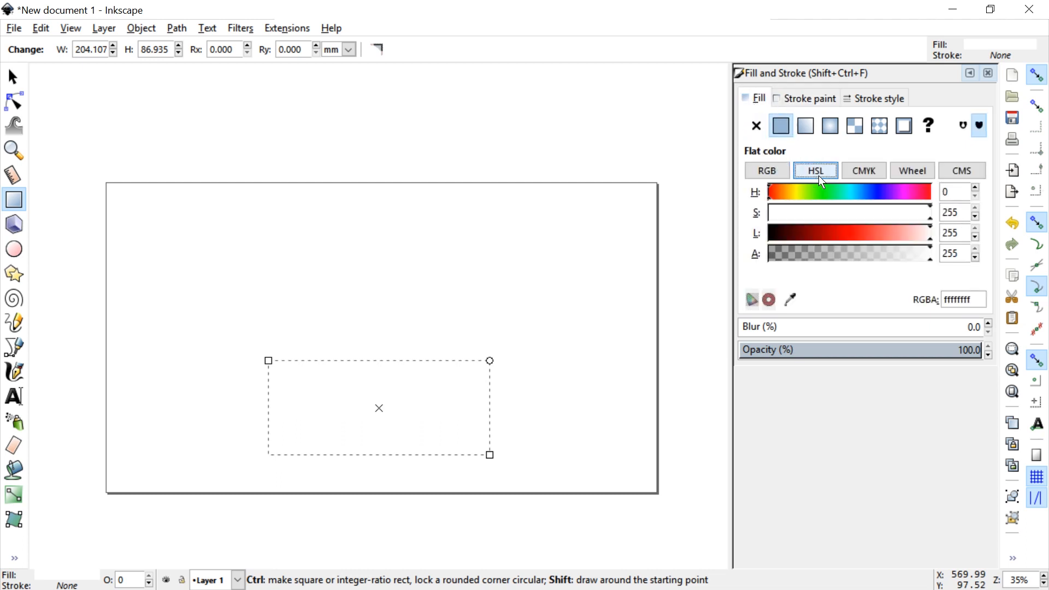
pyautogui.click(960, 170)
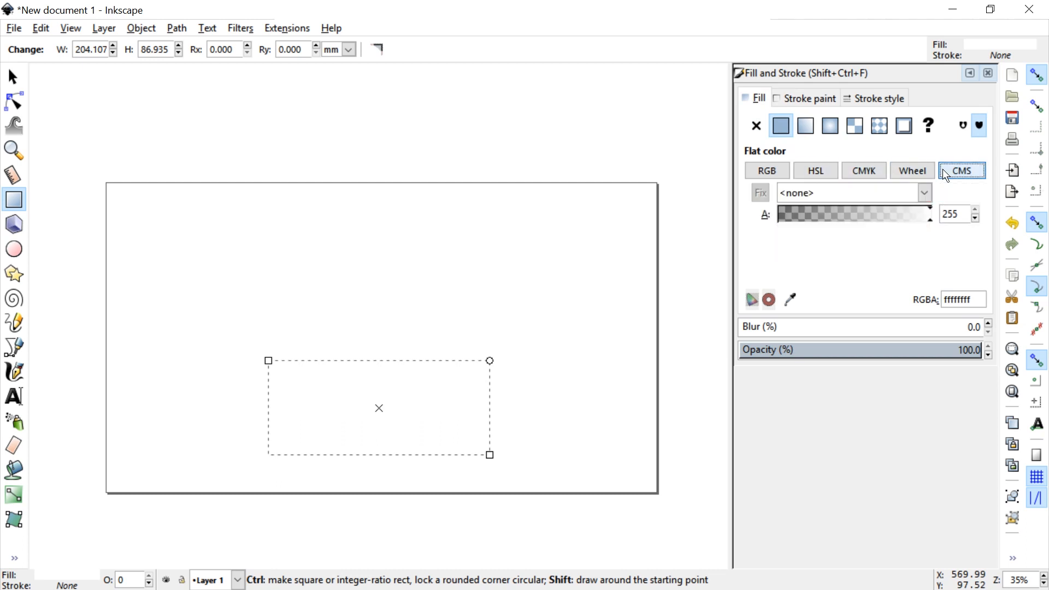
pyautogui.click(911, 171)
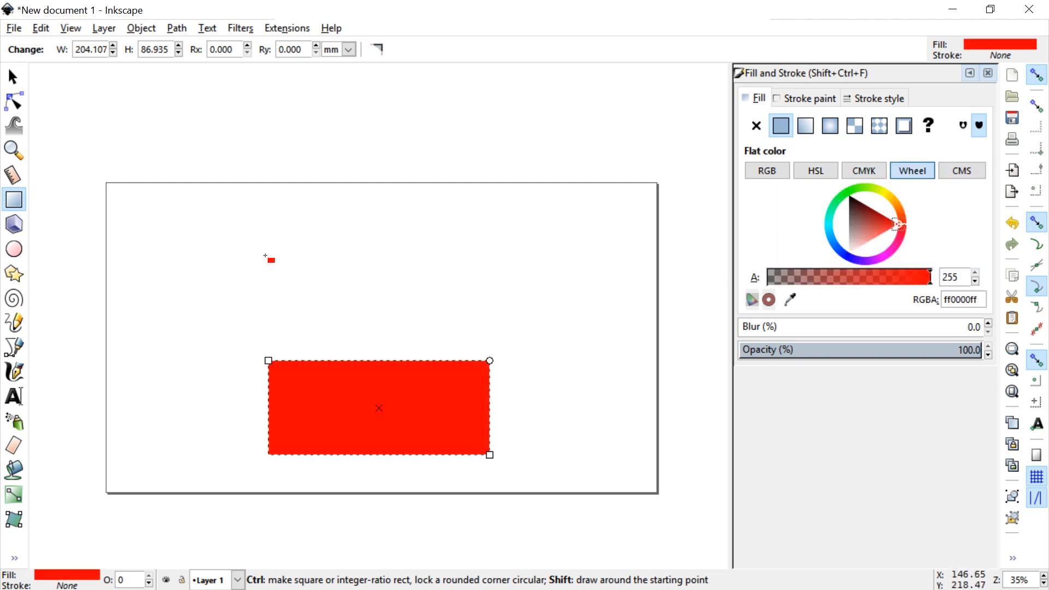
pyautogui.tripleClick(222, 49)
pyautogui.write('2.000')
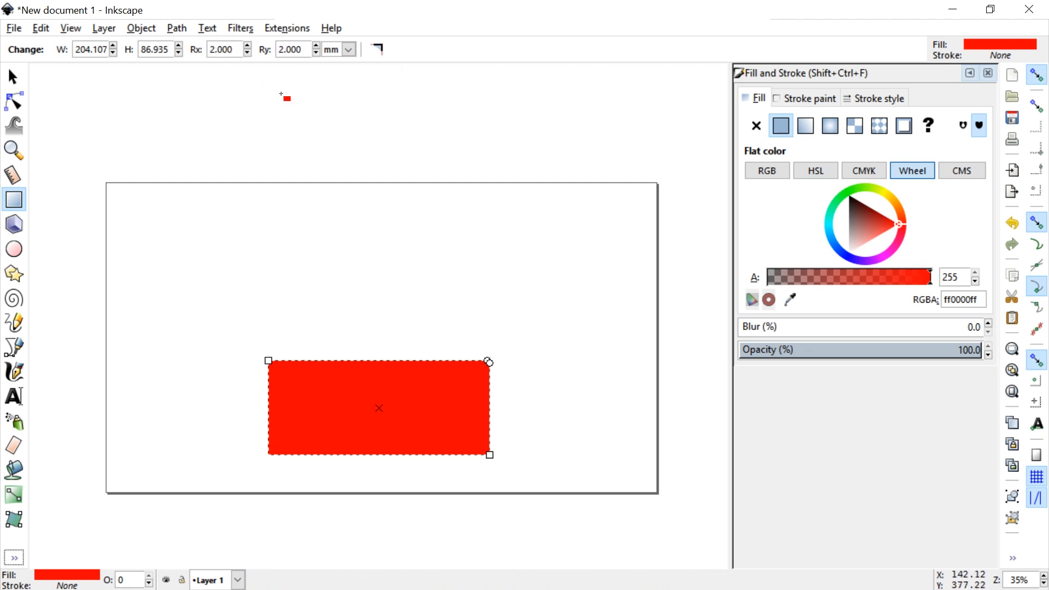
pyautogui.click(338, 49)
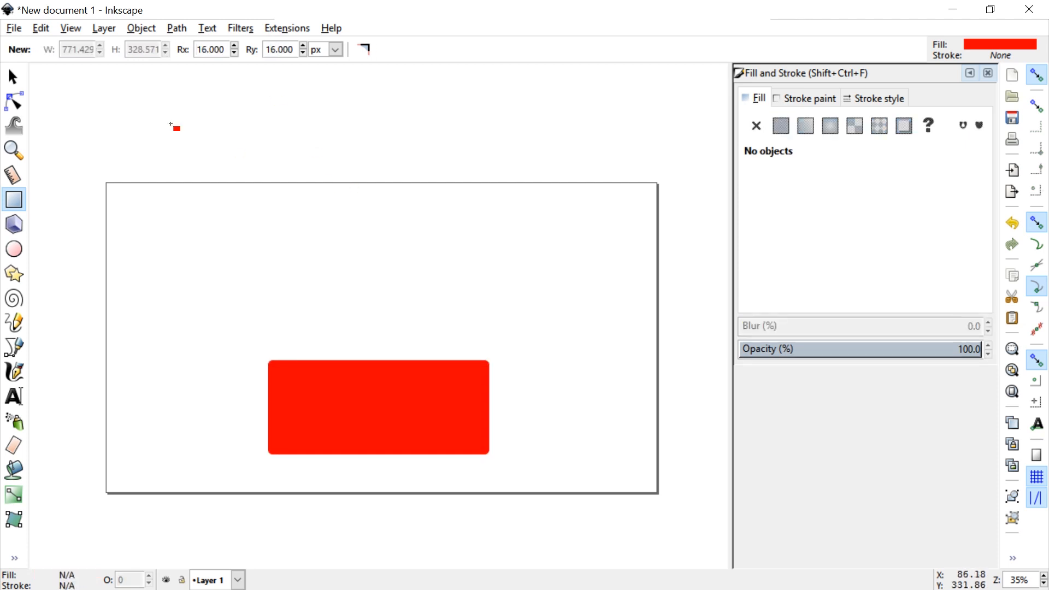
# Add the SUB TO TUX text at size 128 in the Bebas Neue font.
pyautogui.click(13, 396)
pyautogui.write('SUB 30 FUN')
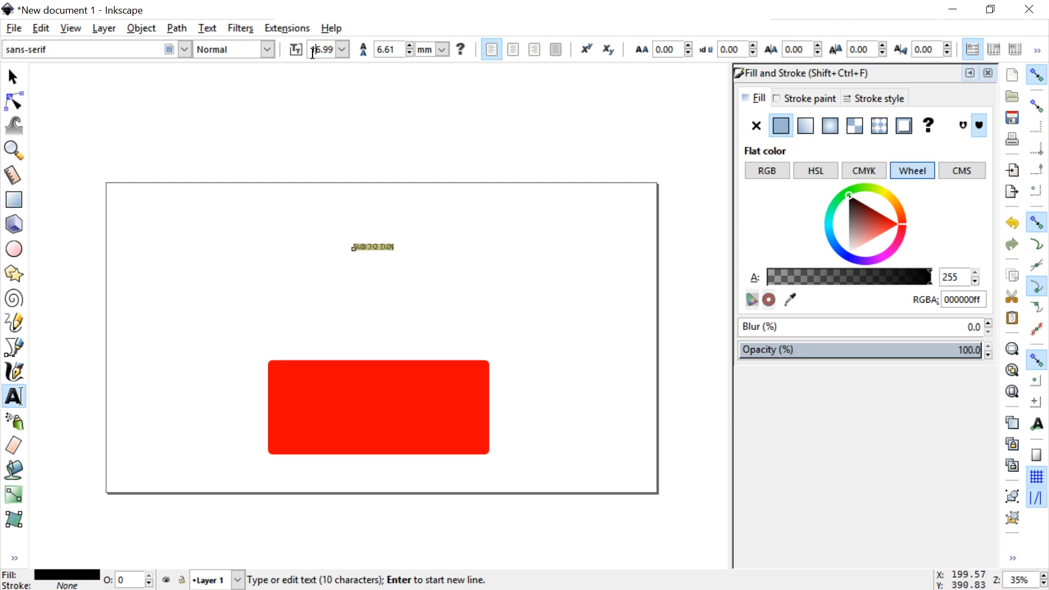
pyautogui.tripleClick(324, 49)
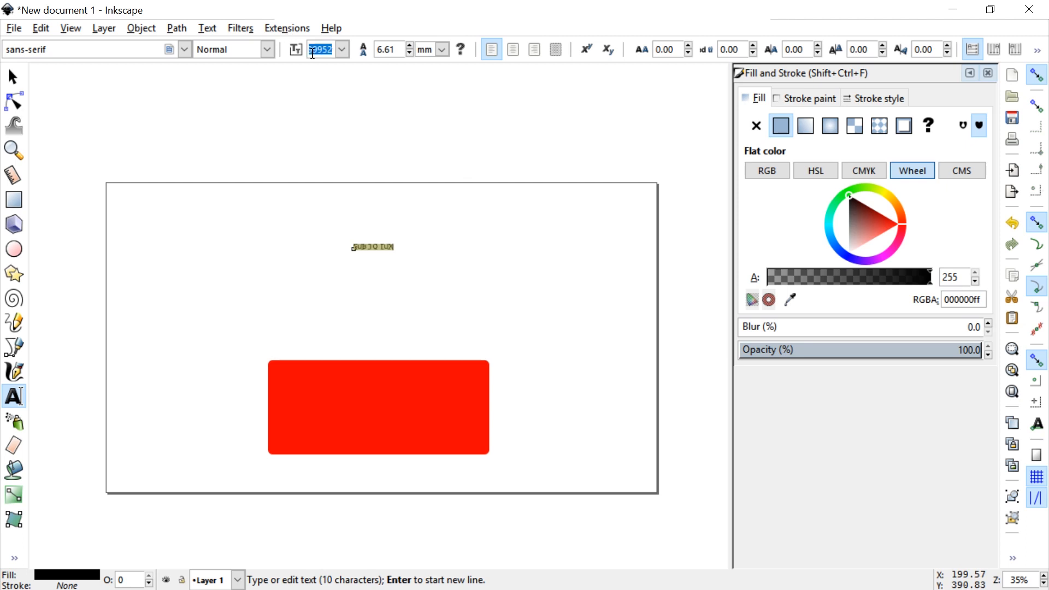
pyautogui.write('128.0')
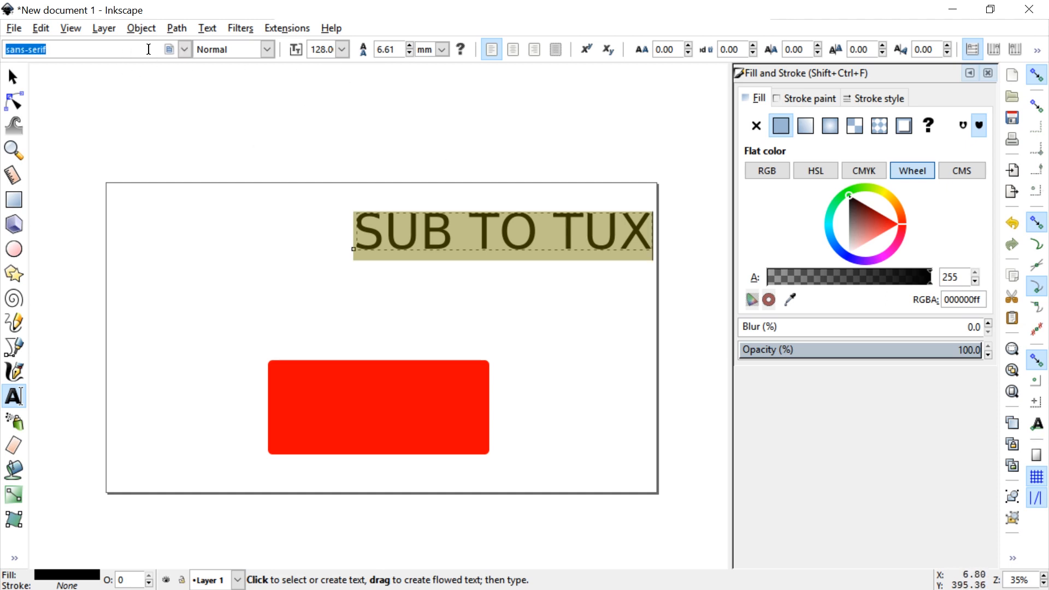
pyautogui.write('Bebas')
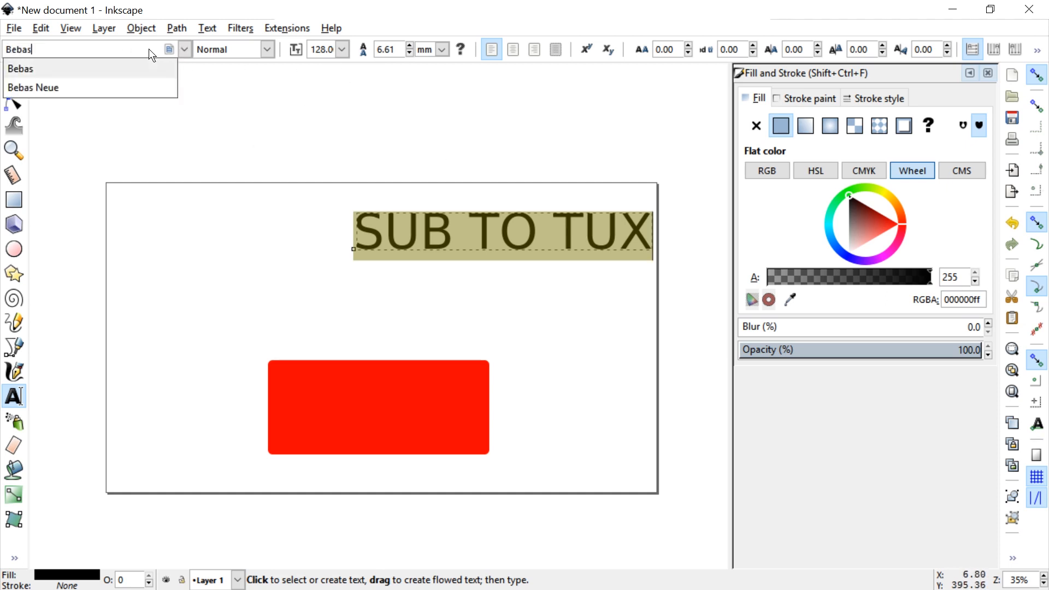
pyautogui.click(33, 87)
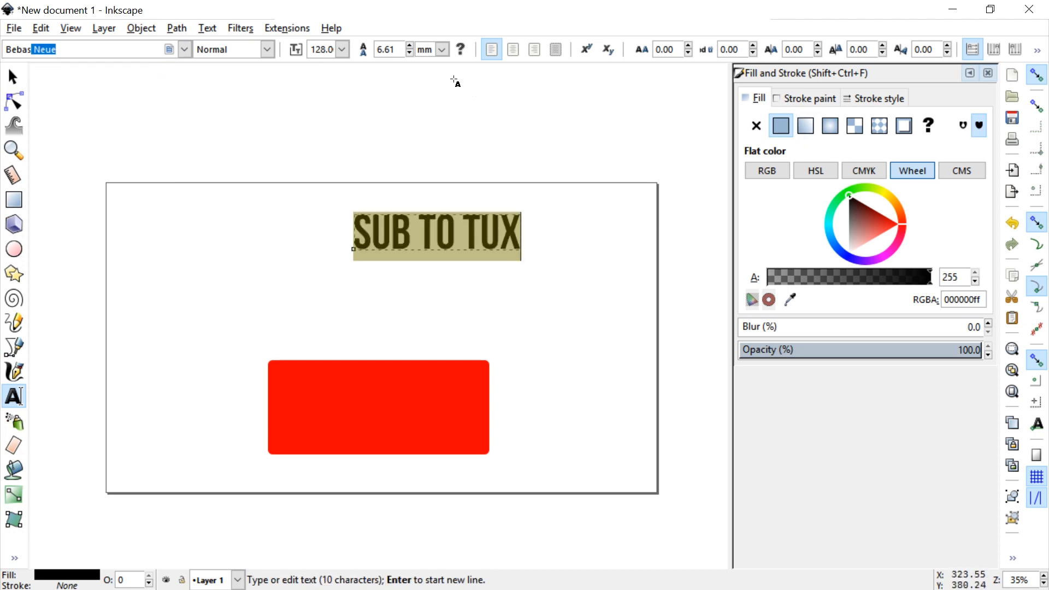
pyautogui.click(13, 78)
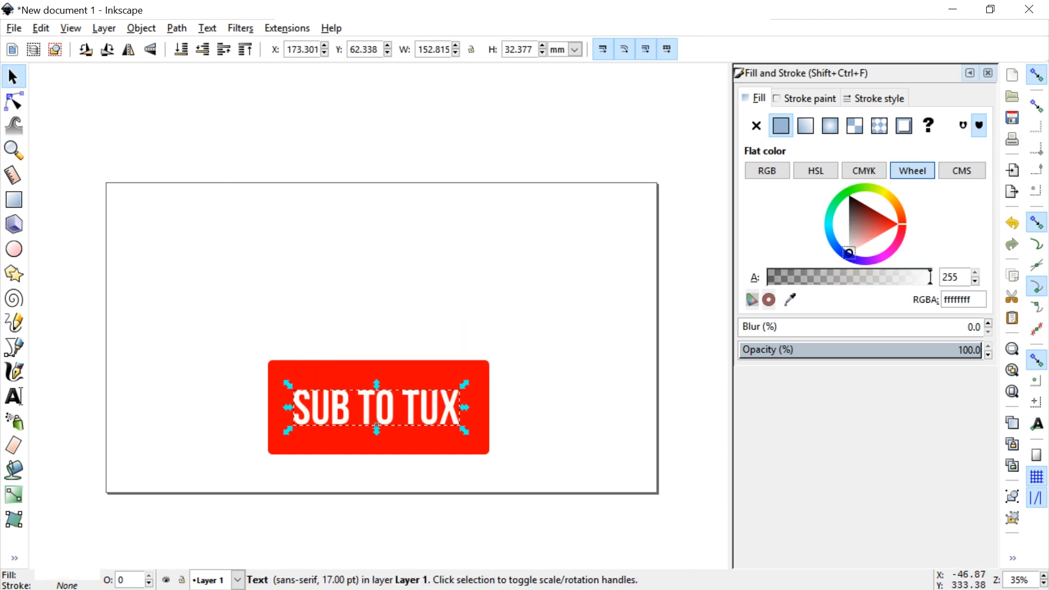
pyautogui.moveTo(501, 382)
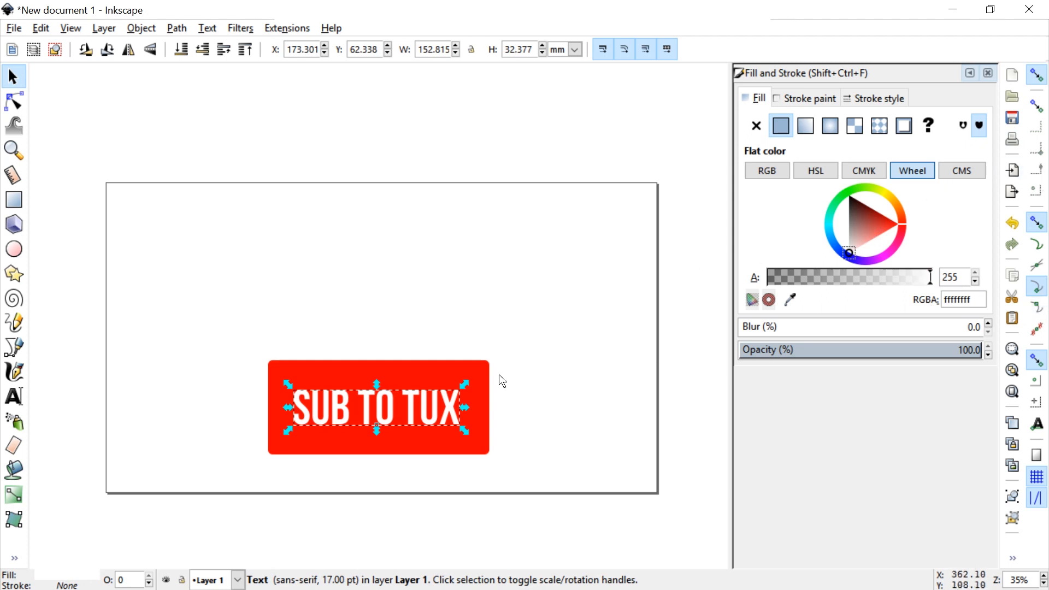
pyautogui.moveTo(468, 371)
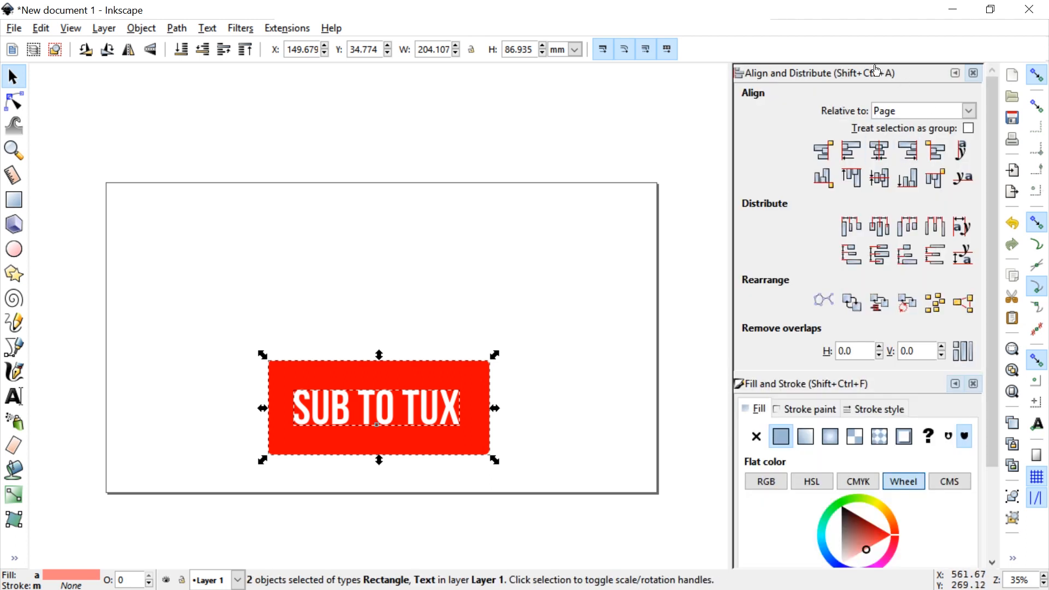
# Centre the text and red rectangle together horizontally on the page via Align and Distribute.
pyautogui.click(878, 150)
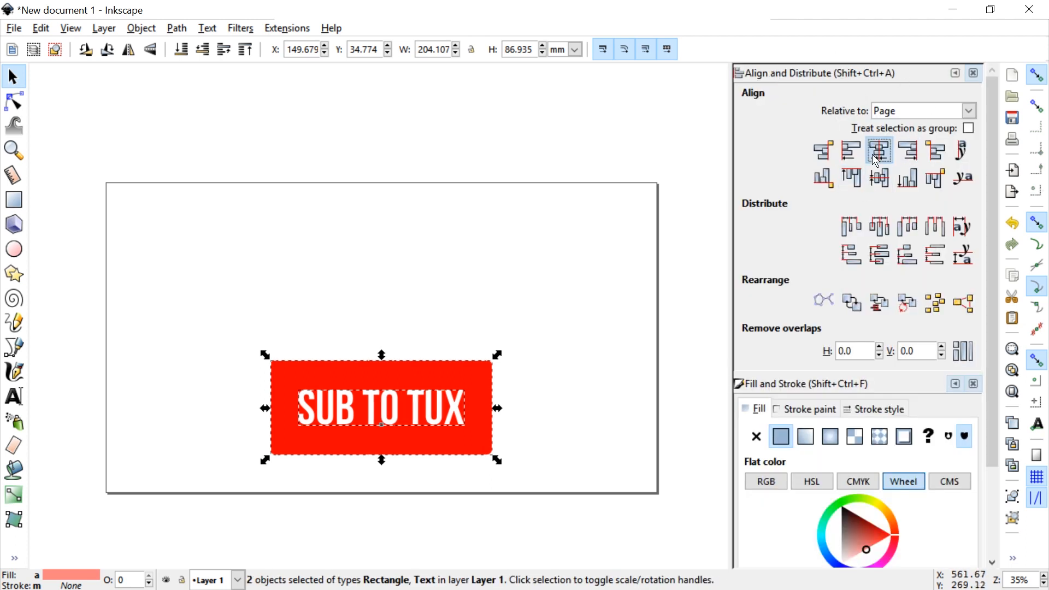
pyautogui.click(879, 149)
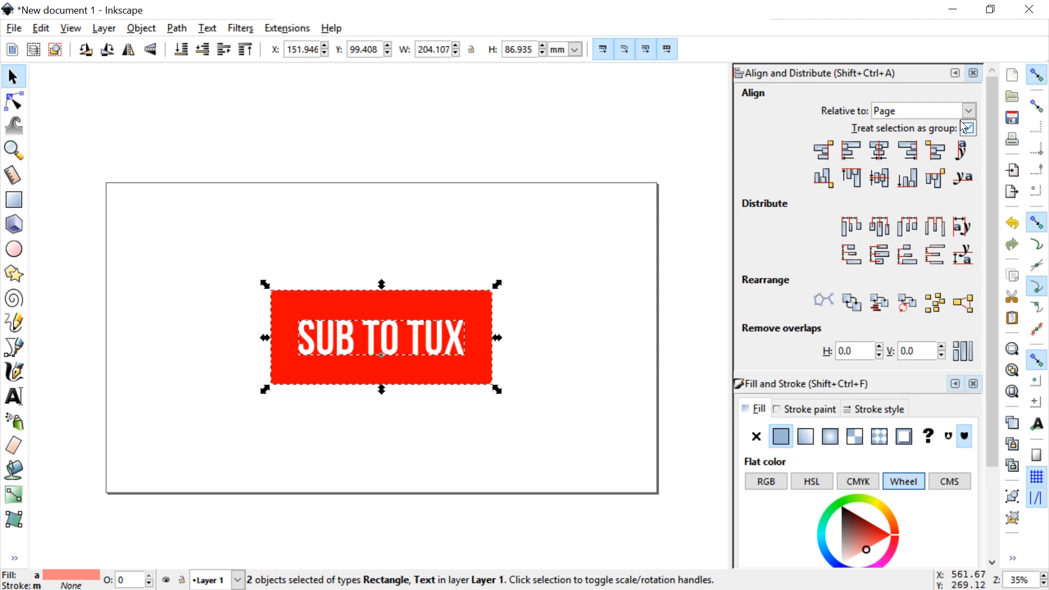
pyautogui.click(968, 128)
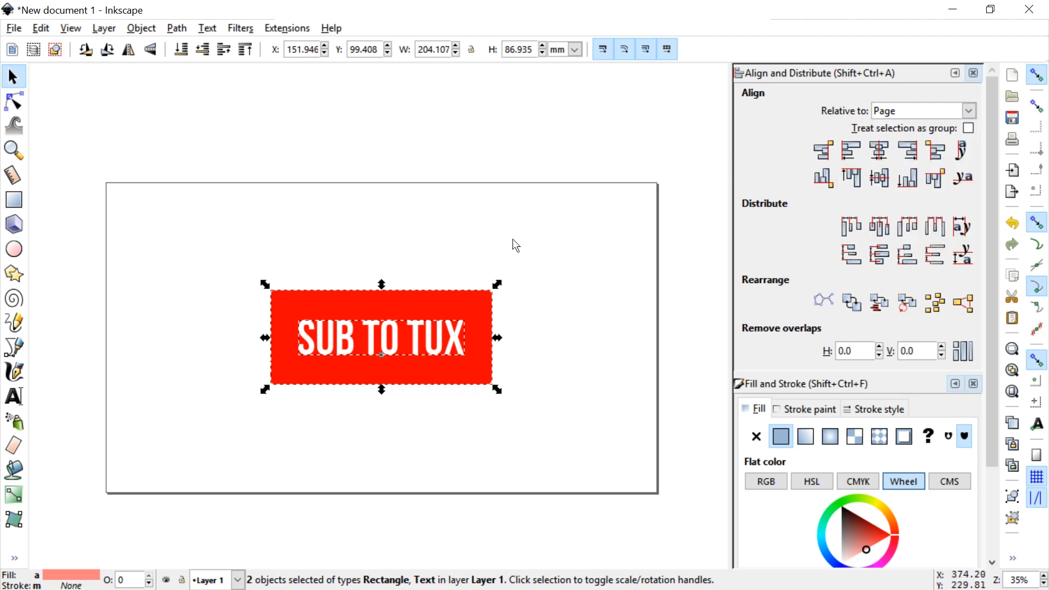
pyautogui.moveTo(261, 399)
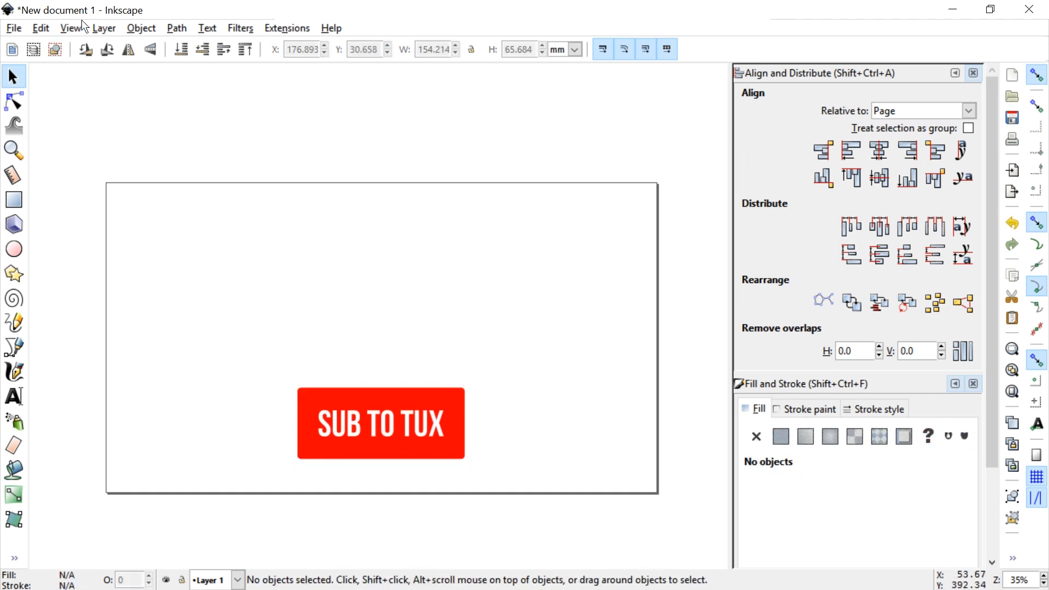
# Export the whole page as sub.png in the Test folder via Export PNG.
pyautogui.click(13, 28)
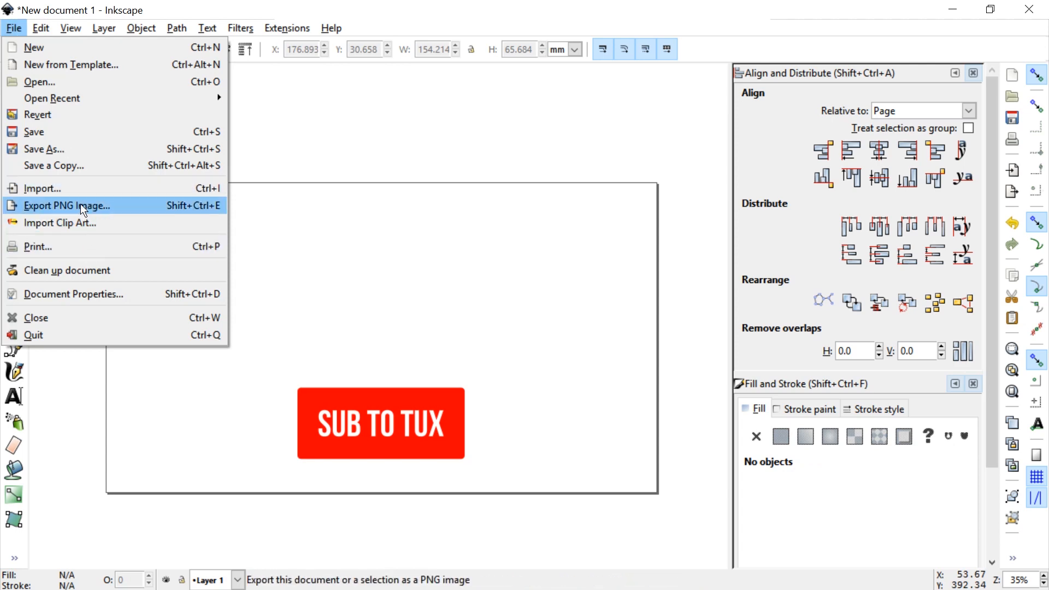
pyautogui.click(67, 205)
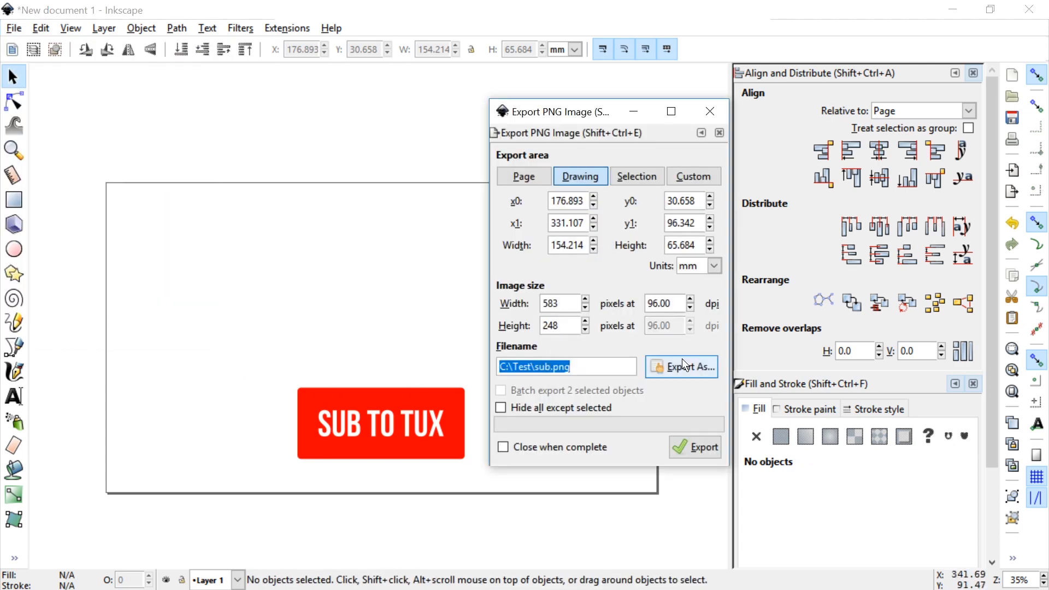
pyautogui.click(681, 367)
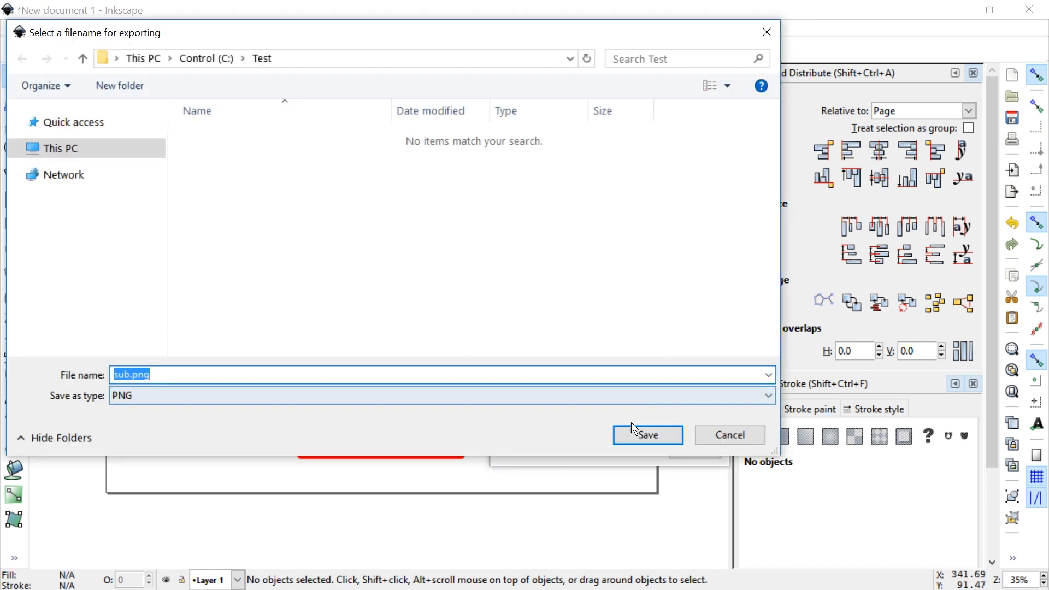
pyautogui.click(645, 433)
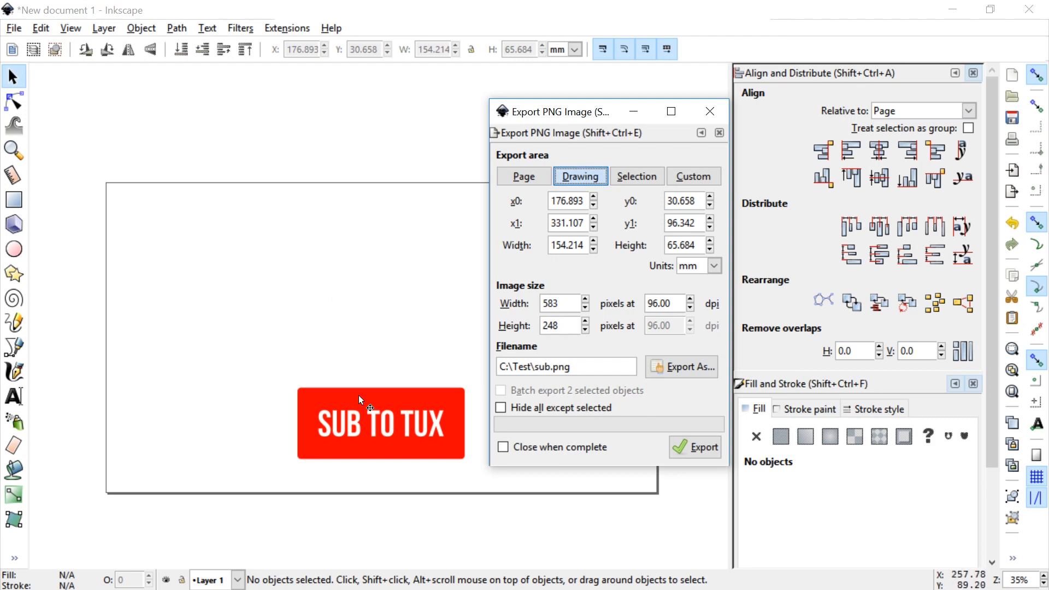
pyautogui.click(523, 176)
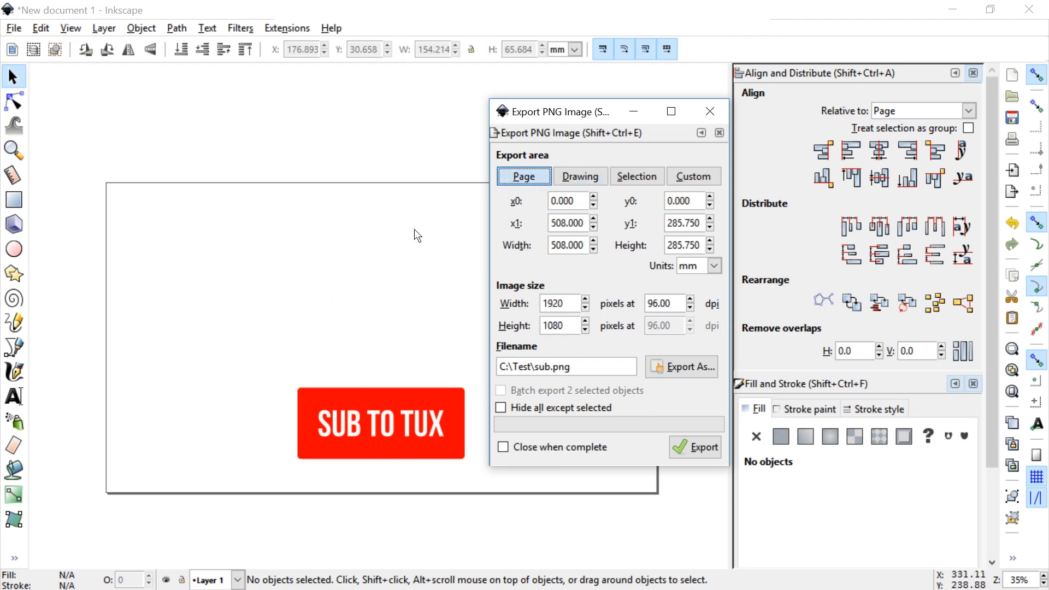
pyautogui.click(702, 452)
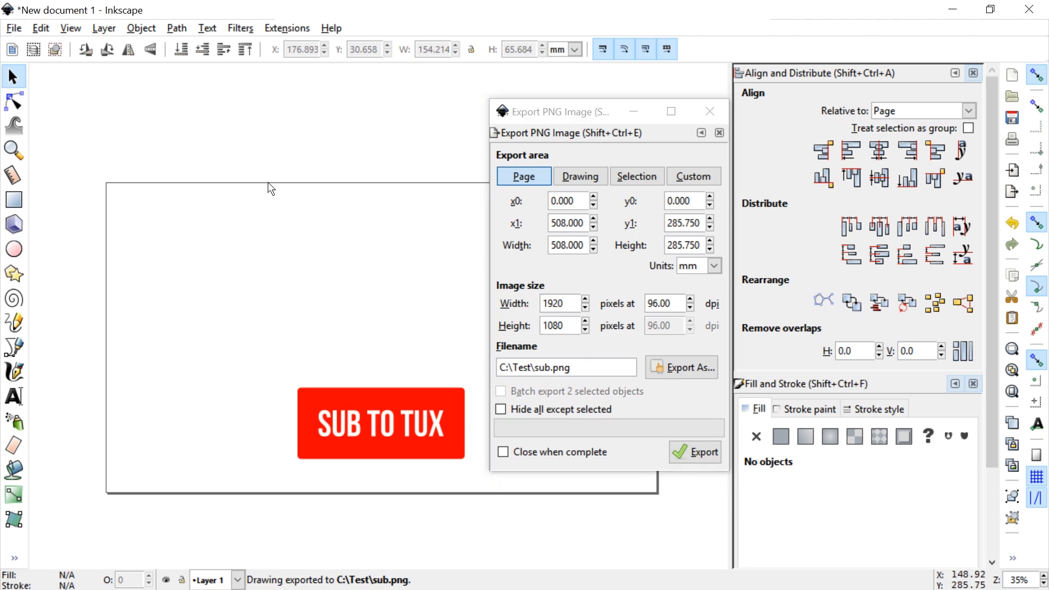
pyautogui.moveTo(40, 28)
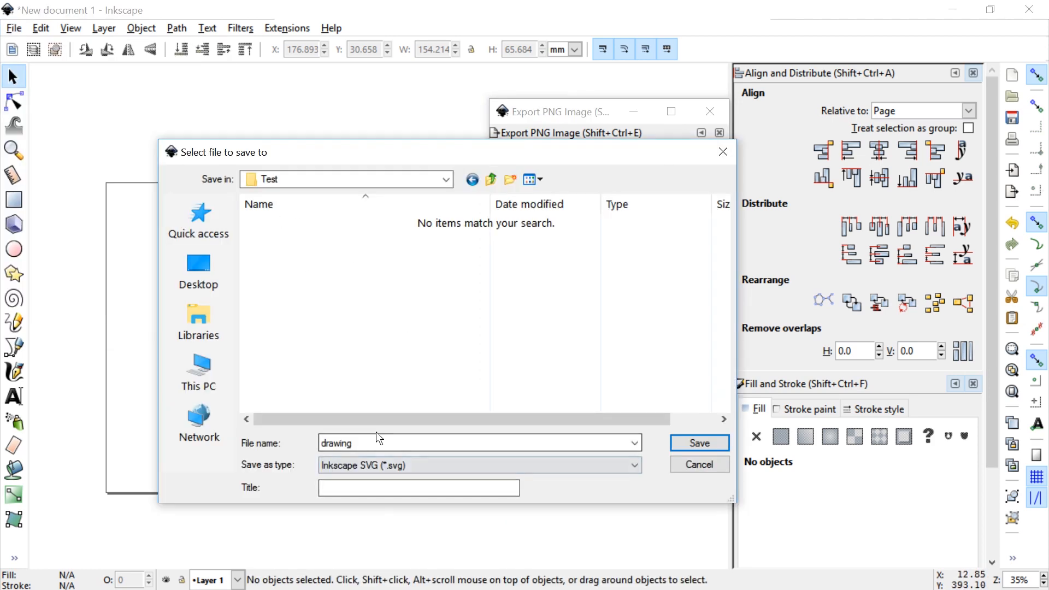
# Save the Inkscape drawing under the name sub.
pyautogui.write('sub')
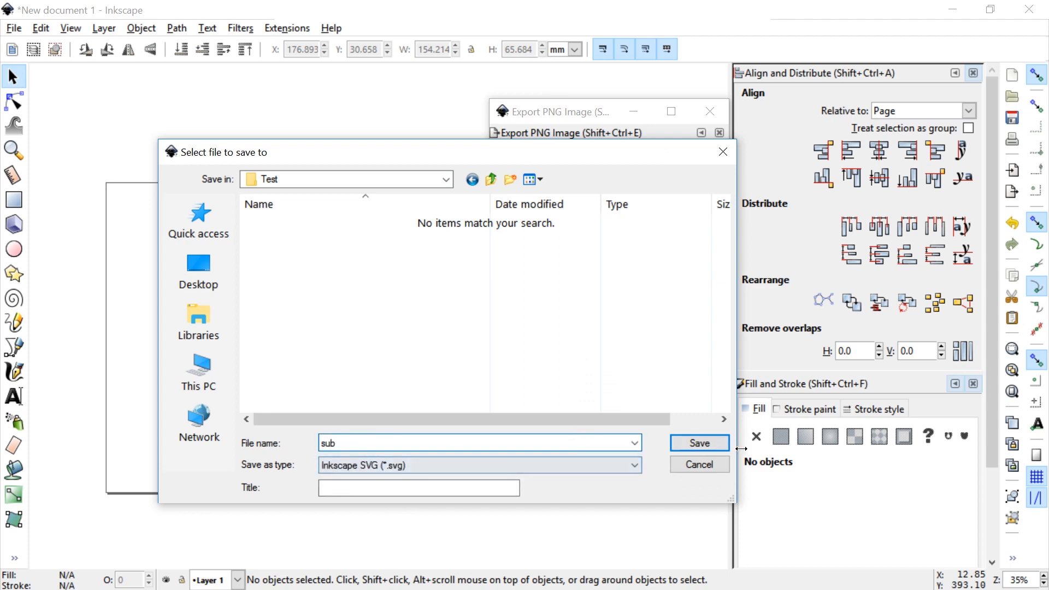
pyautogui.click(698, 443)
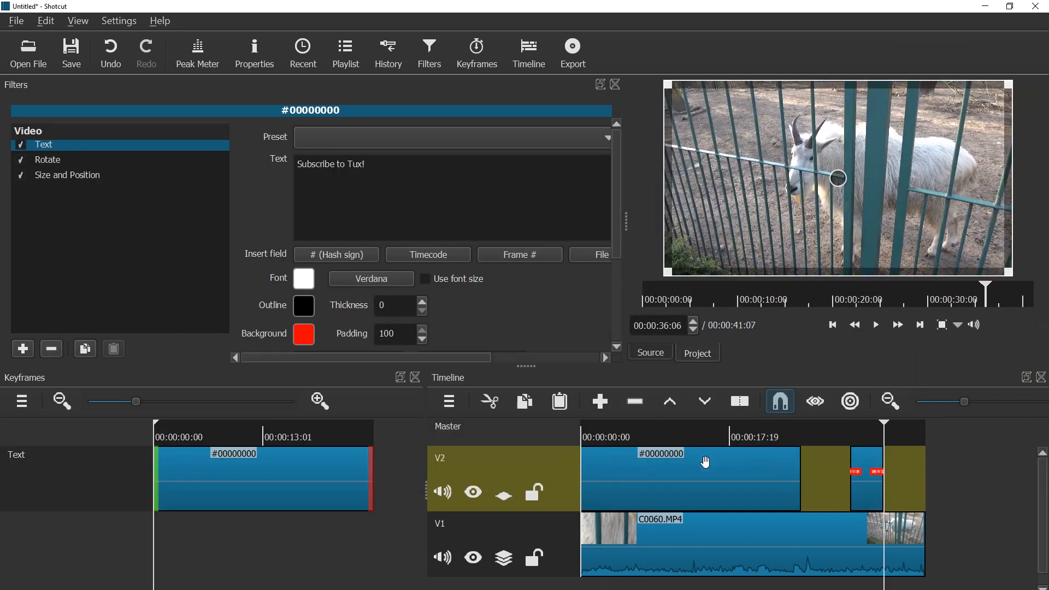
# Swap the top-track text clip for sub.png and remove its Rotate filter, keeping Size and Position.
pyautogui.click(691, 479)
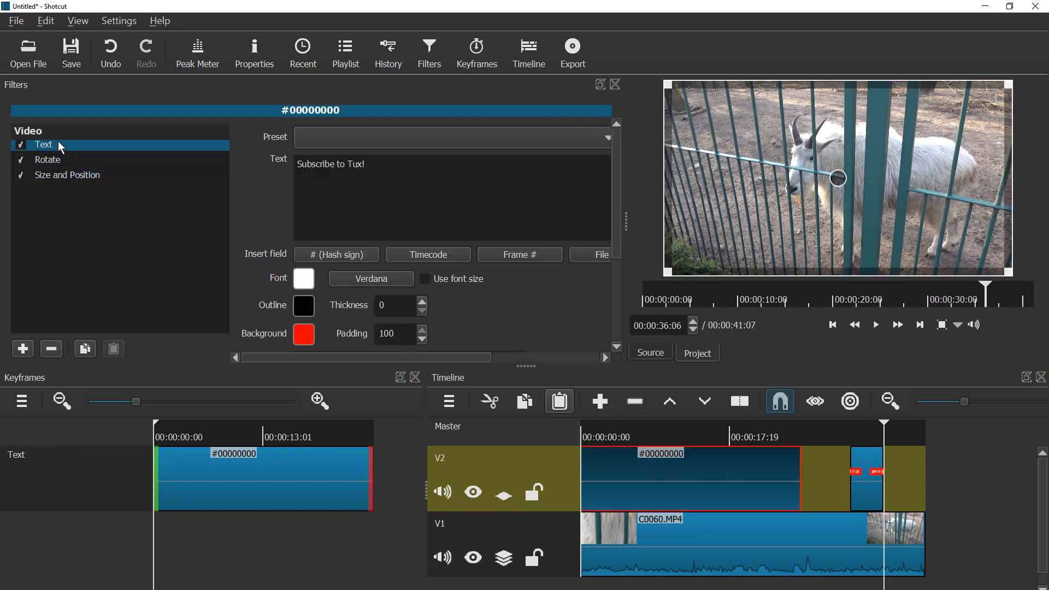
pyautogui.click(66, 175)
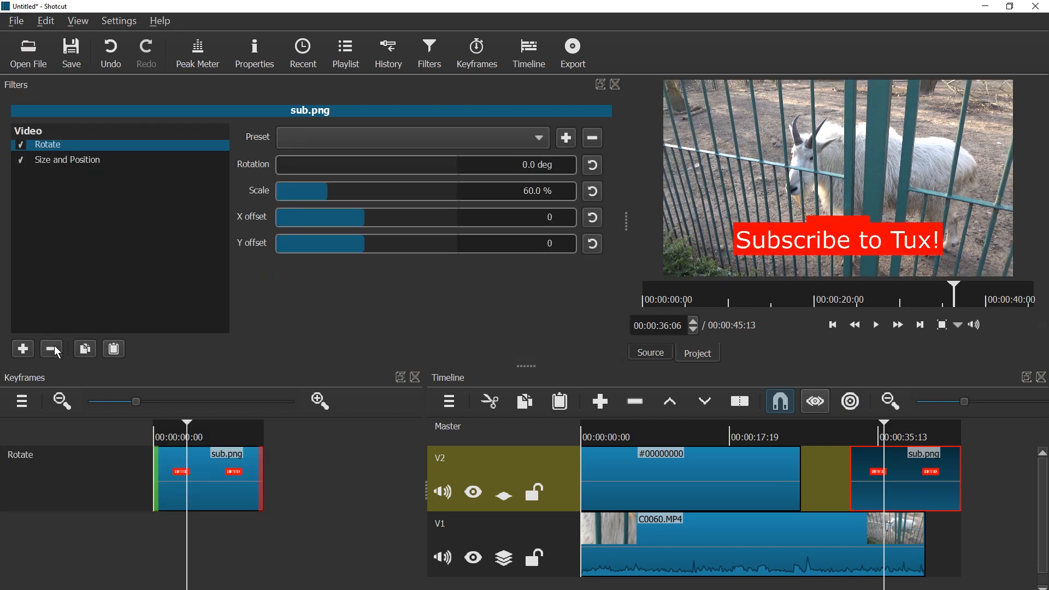
pyautogui.click(66, 145)
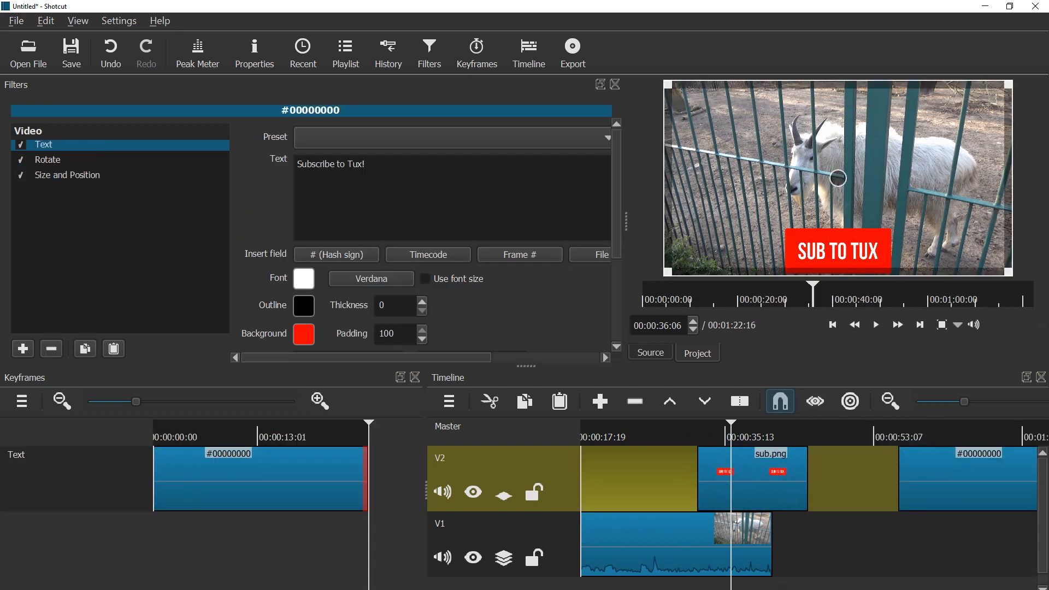
pyautogui.click(634, 463)
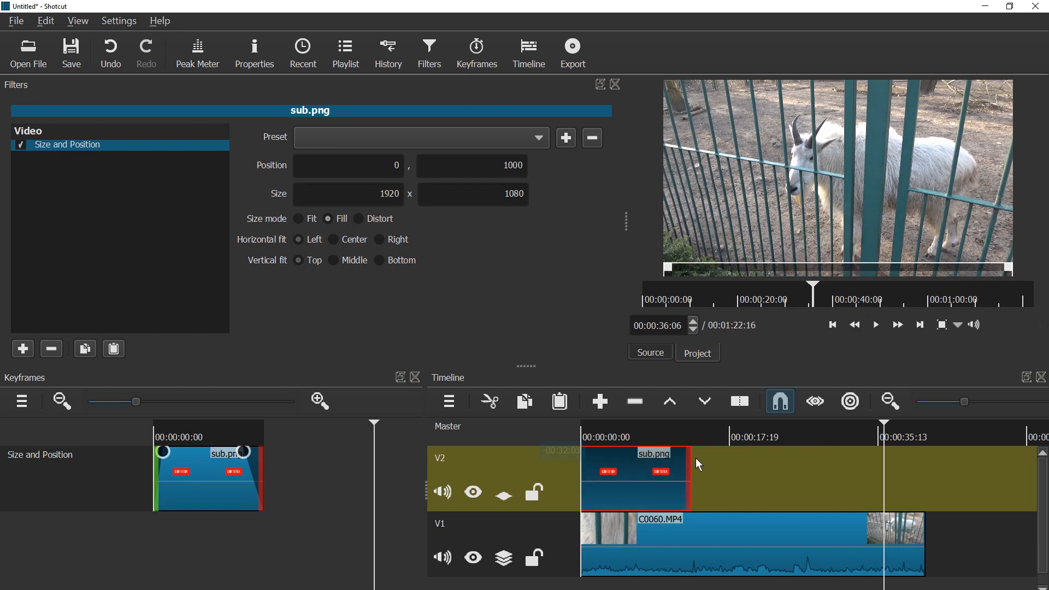
pyautogui.click(832, 324)
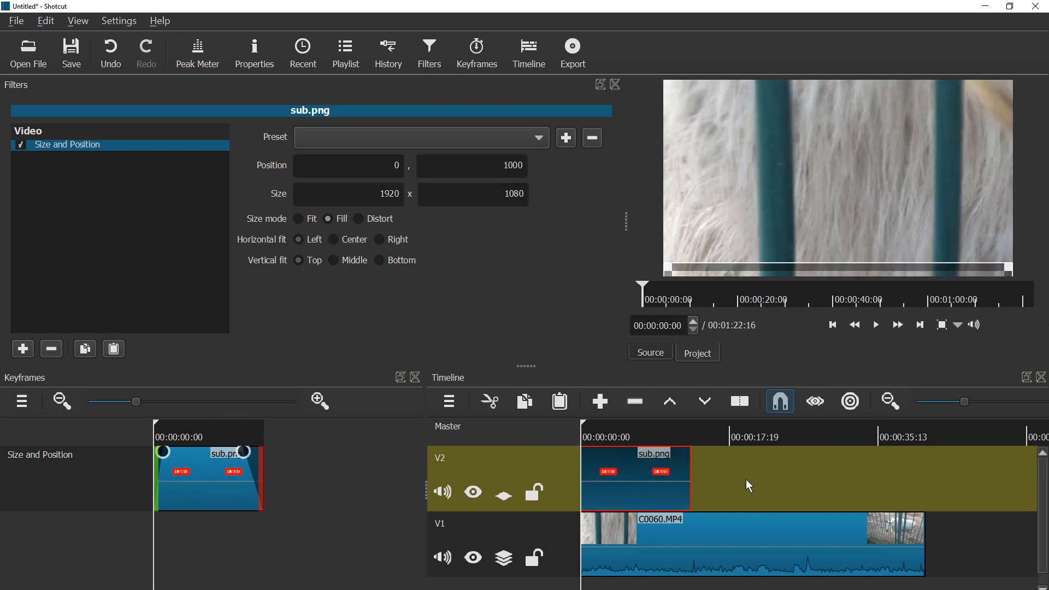
# With V1 hidden, adjust the end keyframe's Y position so the banner slides up, then review playback.
pyautogui.click(875, 324)
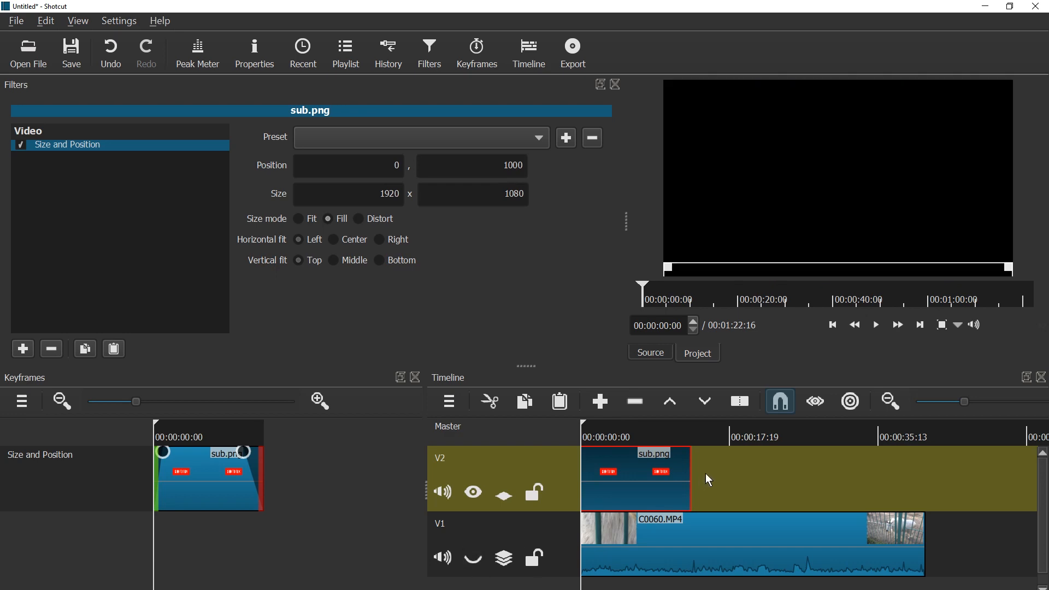
pyautogui.click(875, 324)
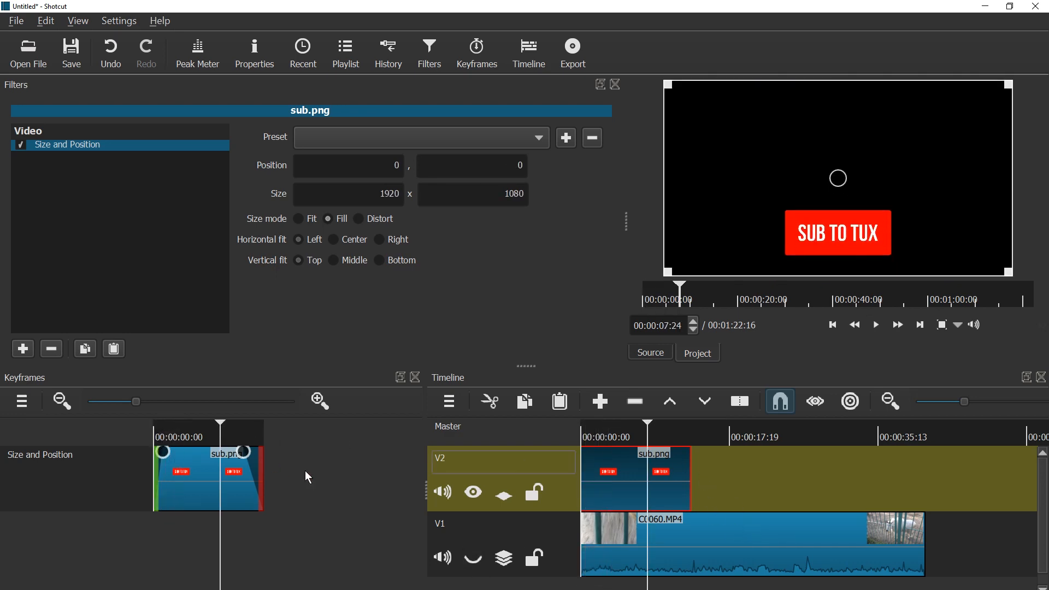
pyautogui.click(875, 325)
pyautogui.write('100')
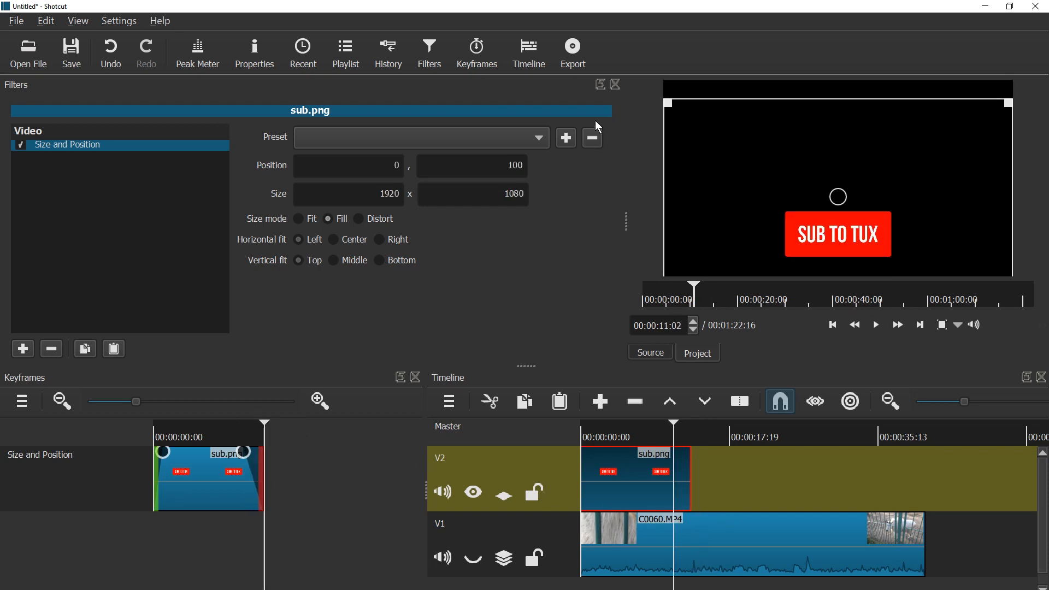
pyautogui.click(472, 165)
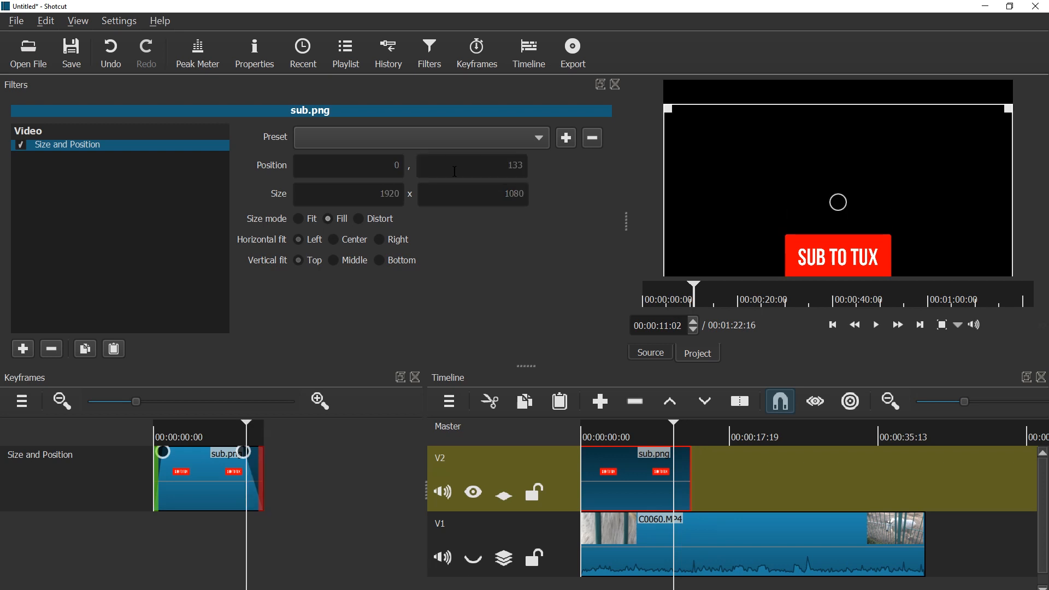
pyautogui.click(875, 324)
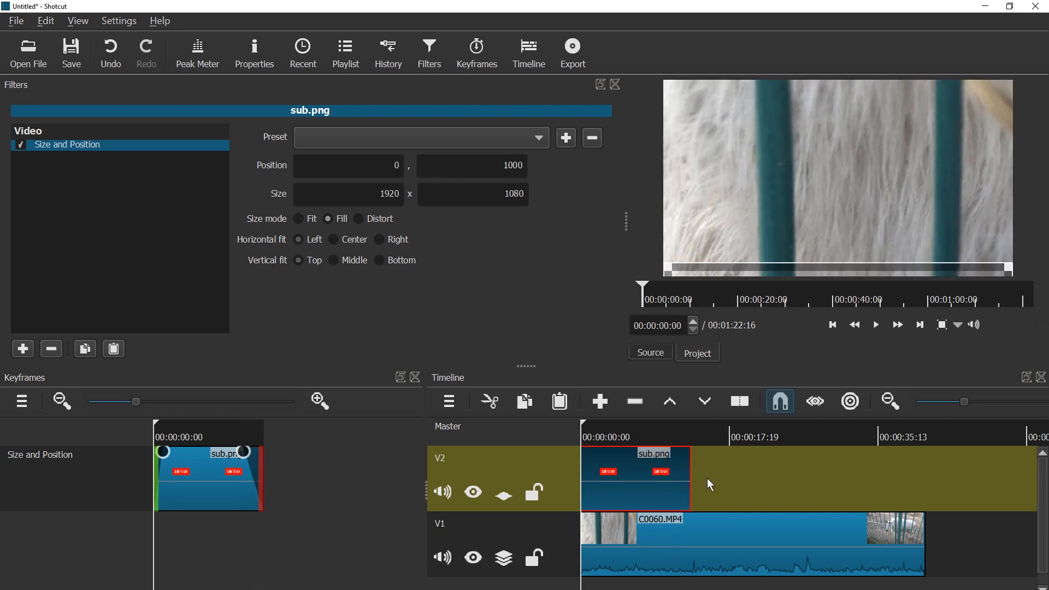
pyautogui.click(875, 325)
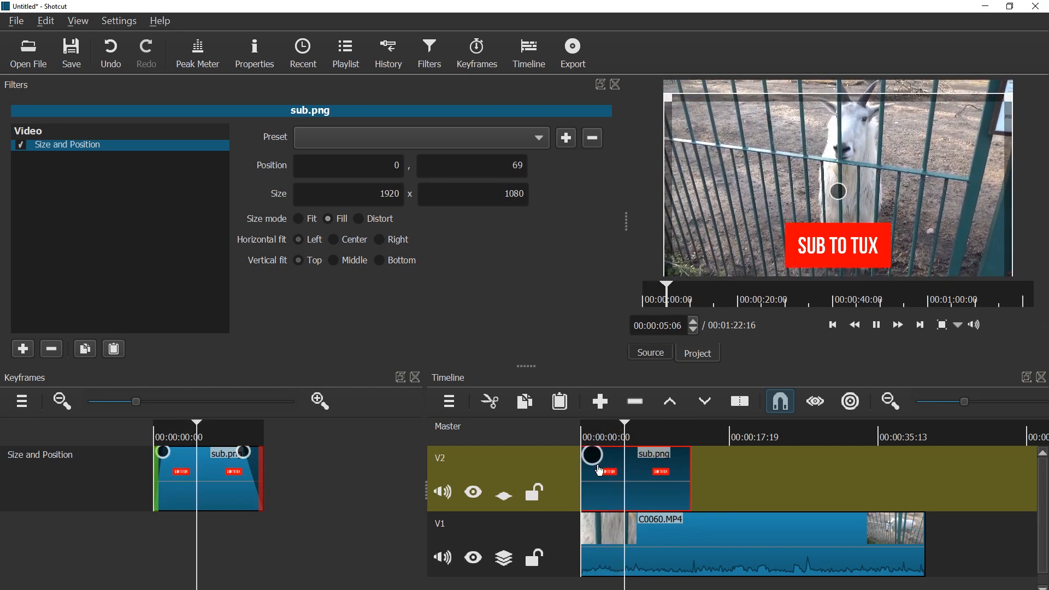
pyautogui.click(642, 436)
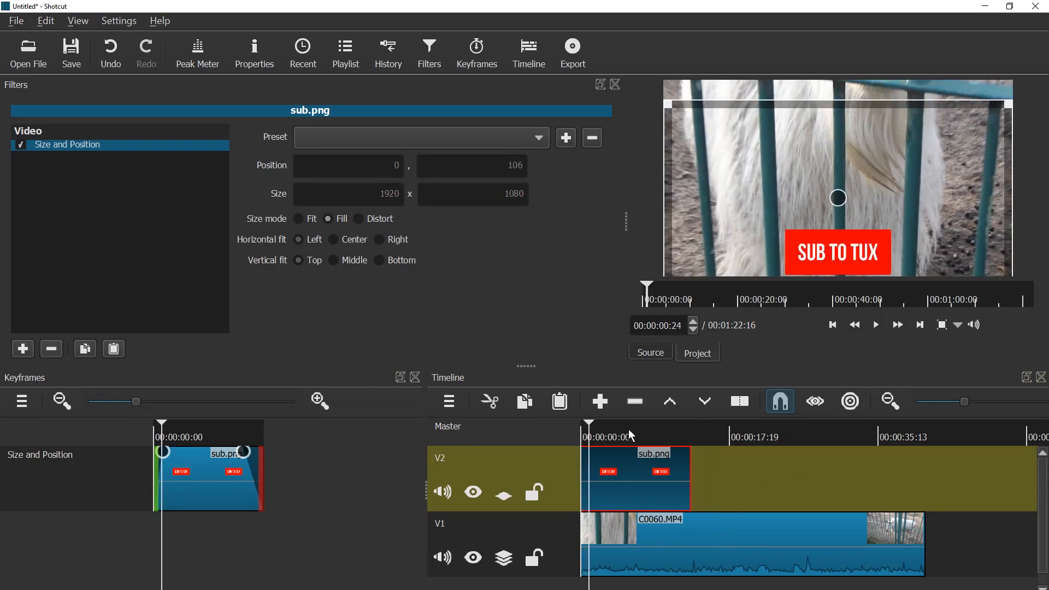
pyautogui.click(875, 324)
pyautogui.write('1000')
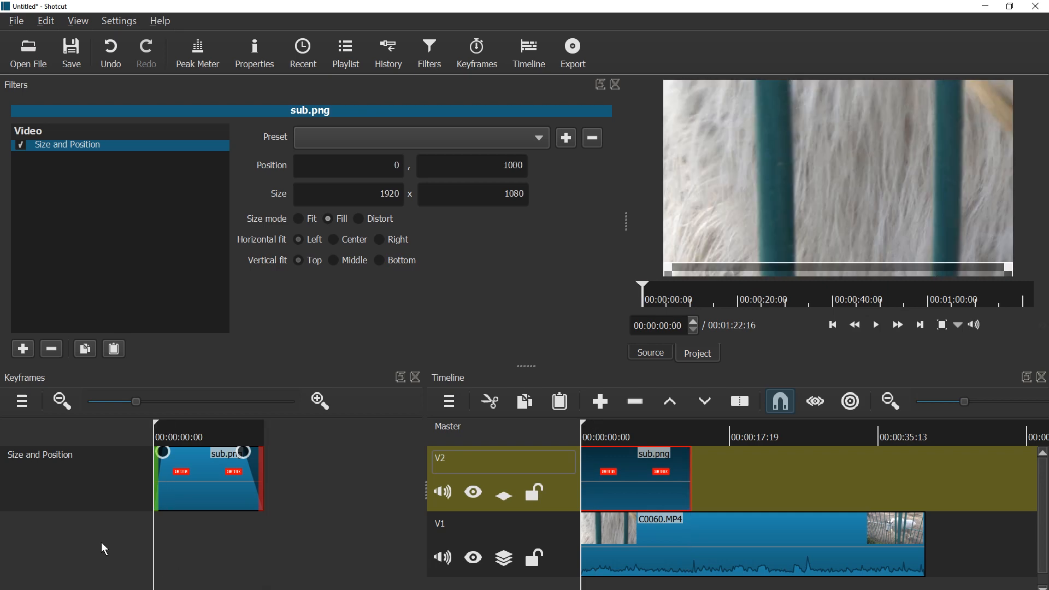
pyautogui.click(875, 325)
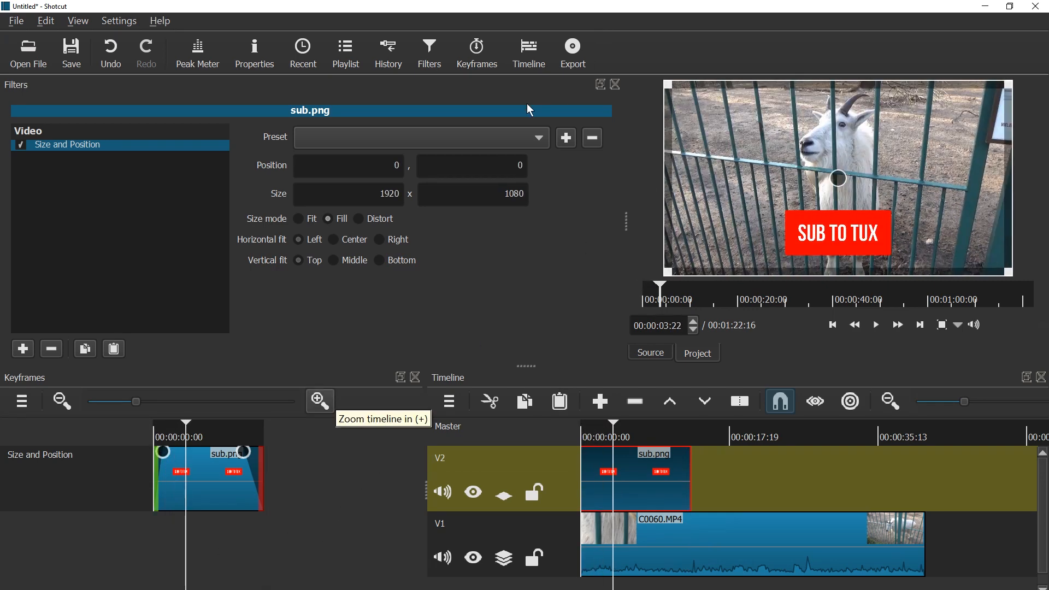
pyautogui.moveTo(572, 48)
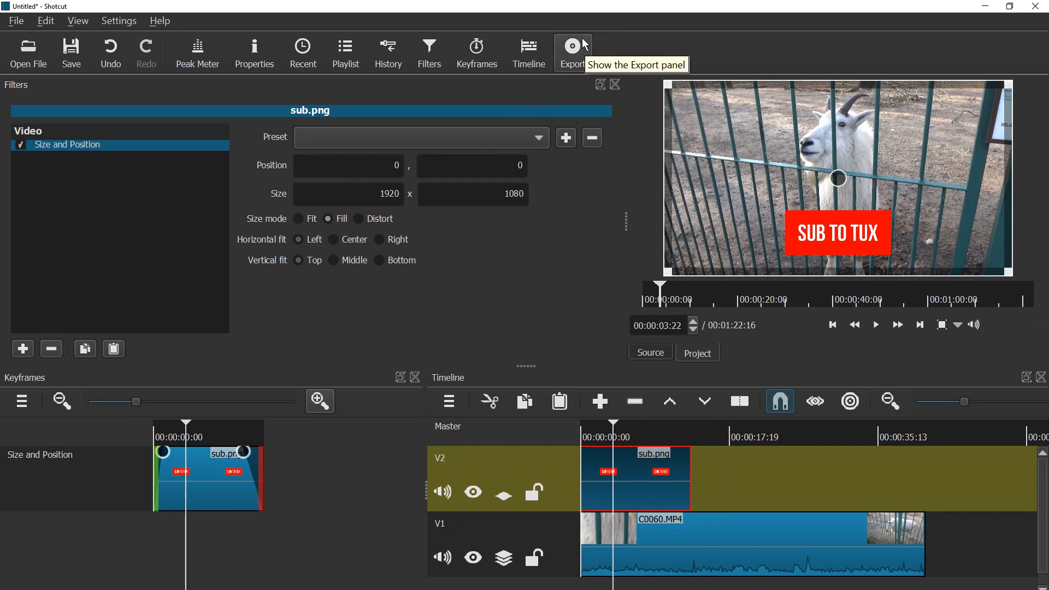
# Export the timeline as mp4 to C:/Test/output.mp4 and start the render job.
pyautogui.click(571, 53)
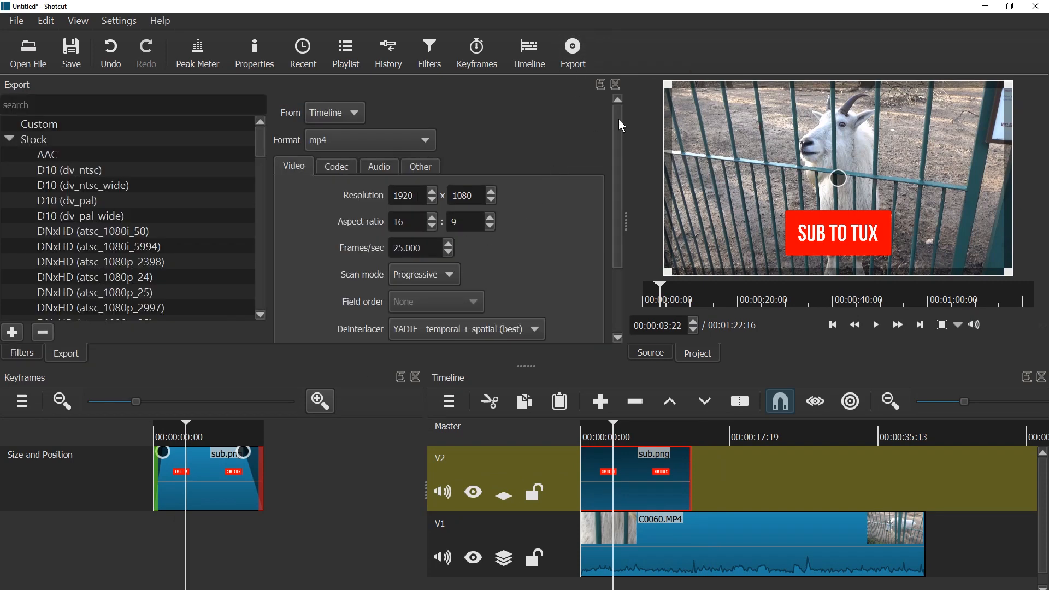
pyautogui.scroll(-3)
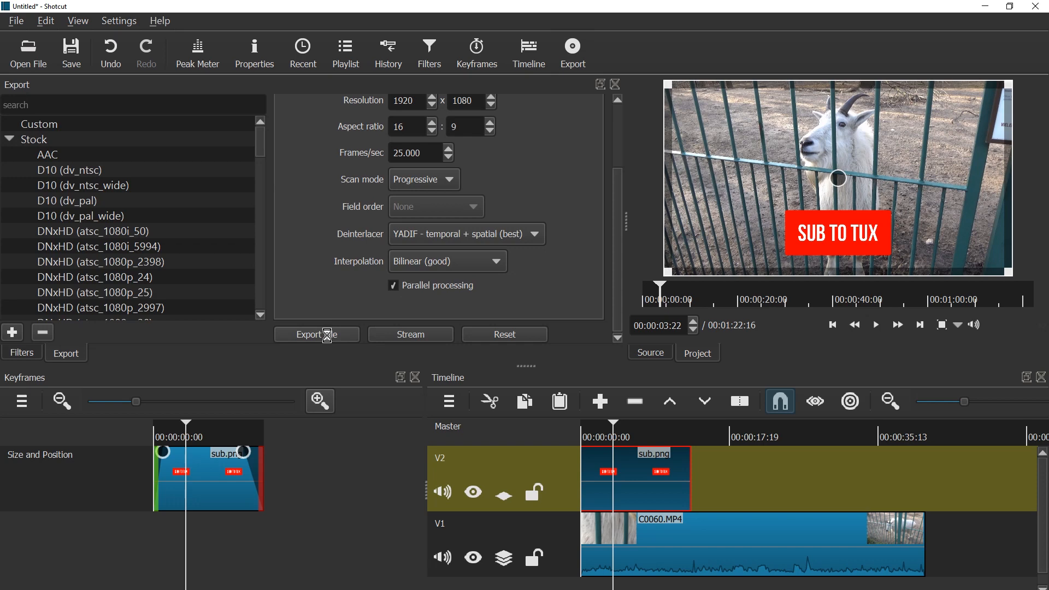
pyautogui.click(316, 334)
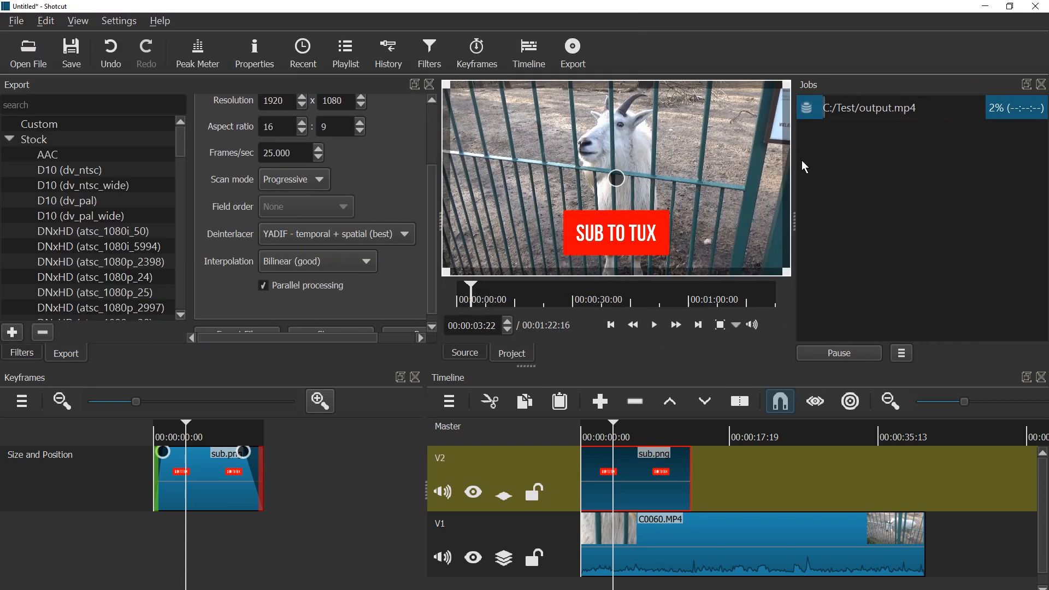
pyautogui.moveTo(846, 159)
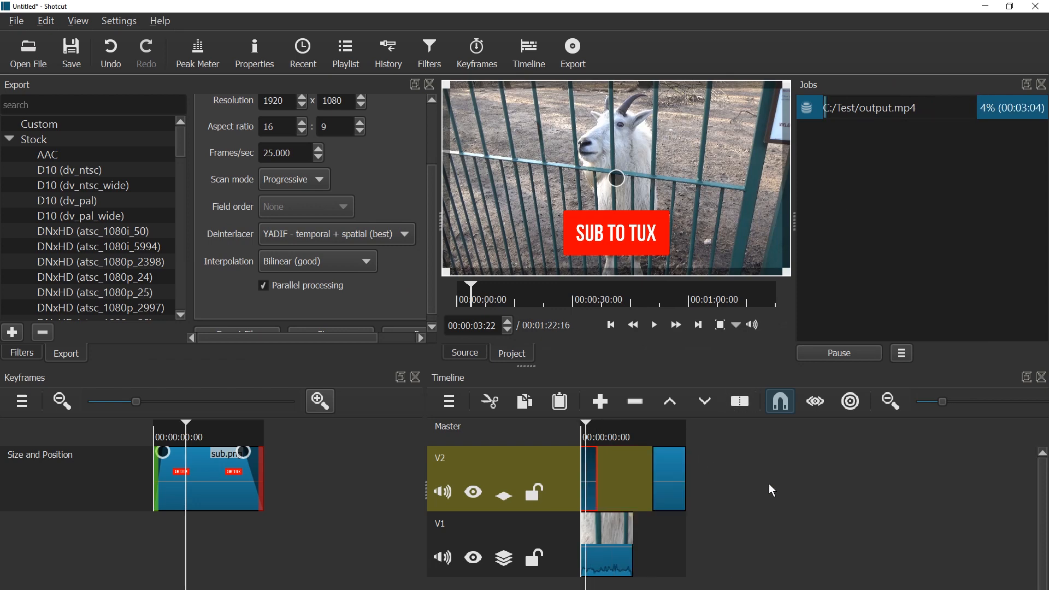
pyautogui.click(665, 479)
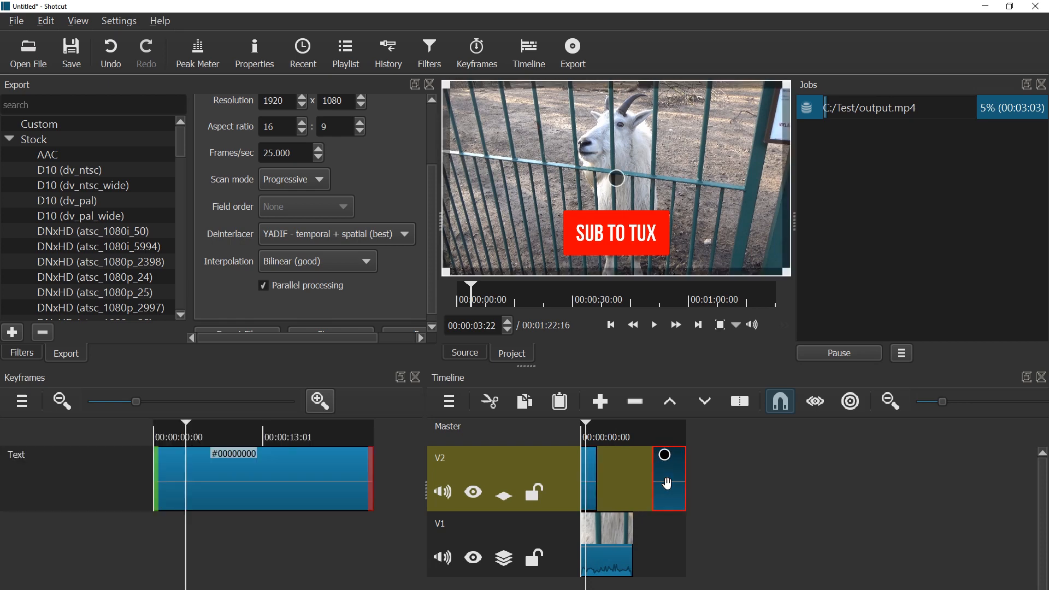